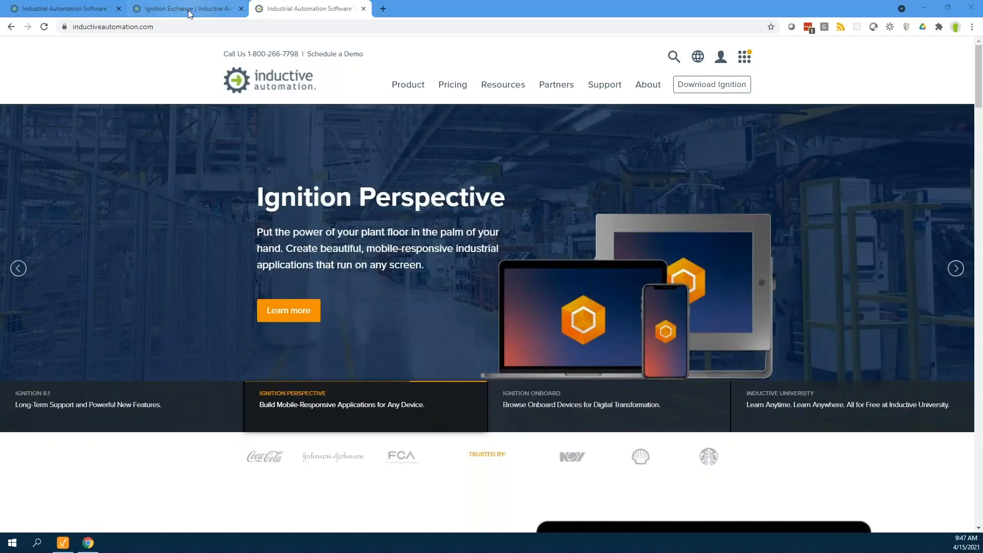
mouse_move(187, 9)
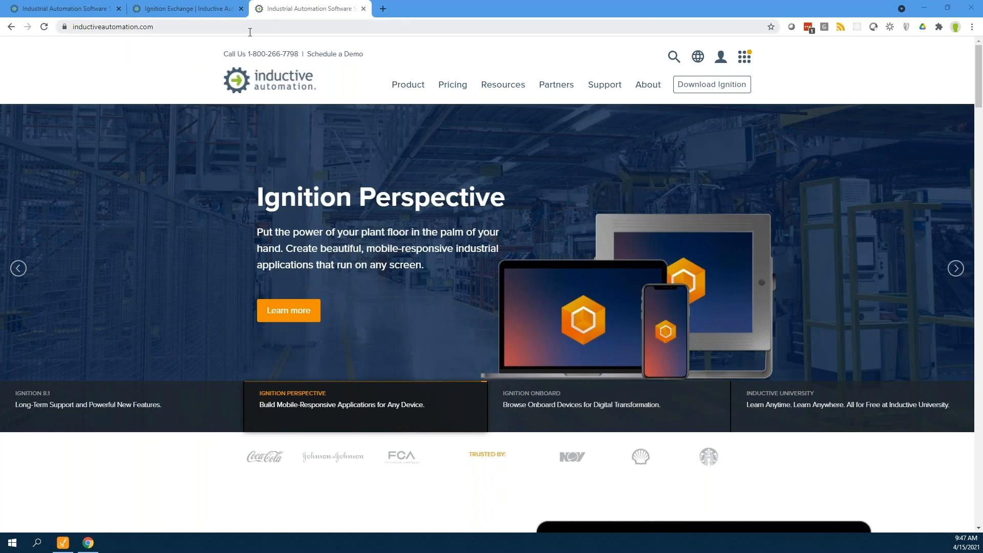
- Load demo.ia.io and open the Real-Time Status HMI feature tour
type("demo.ia.io/data/perspective/client/OnlineDemo")
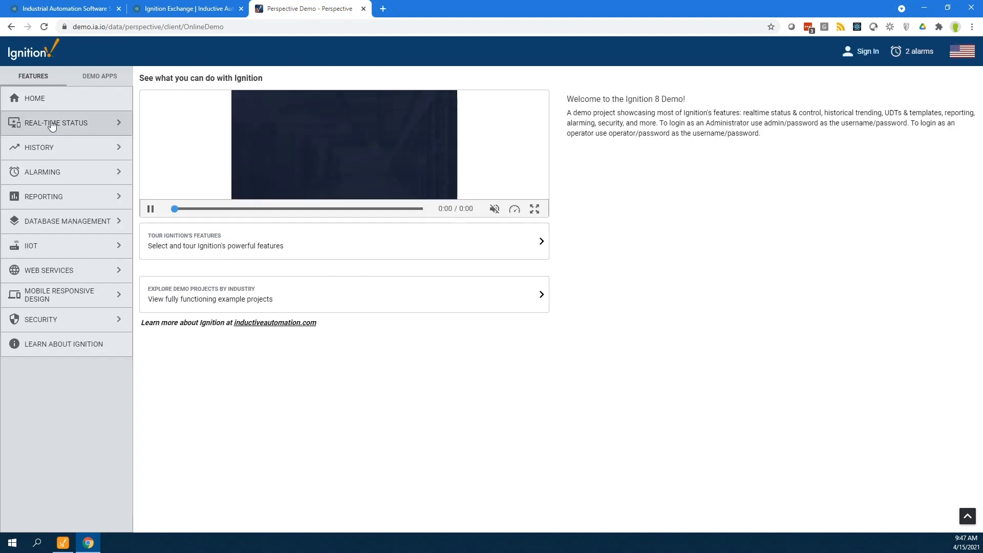
left_click(55, 123)
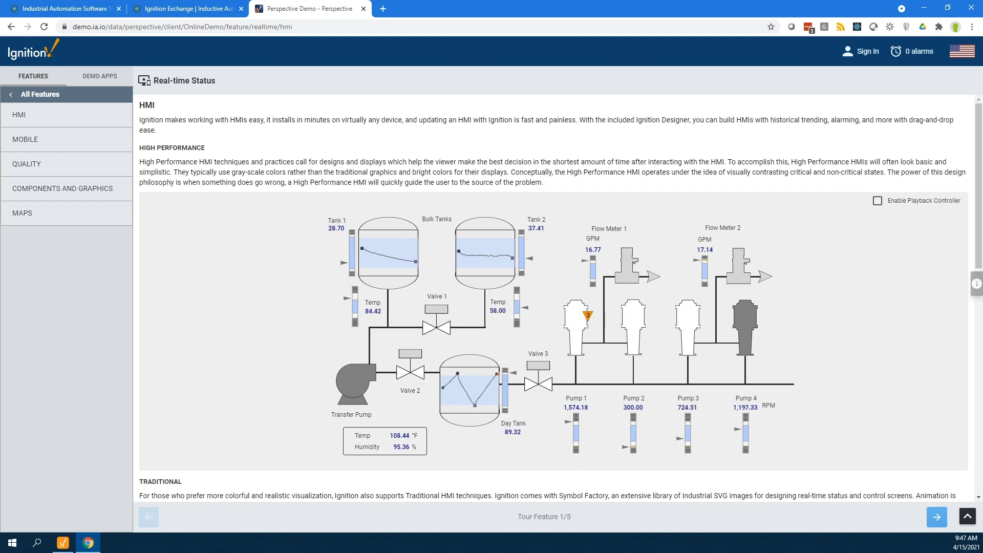
- Enable playback, switch to Historical mode, scrub back to around 16:00 and play
left_click(878, 200)
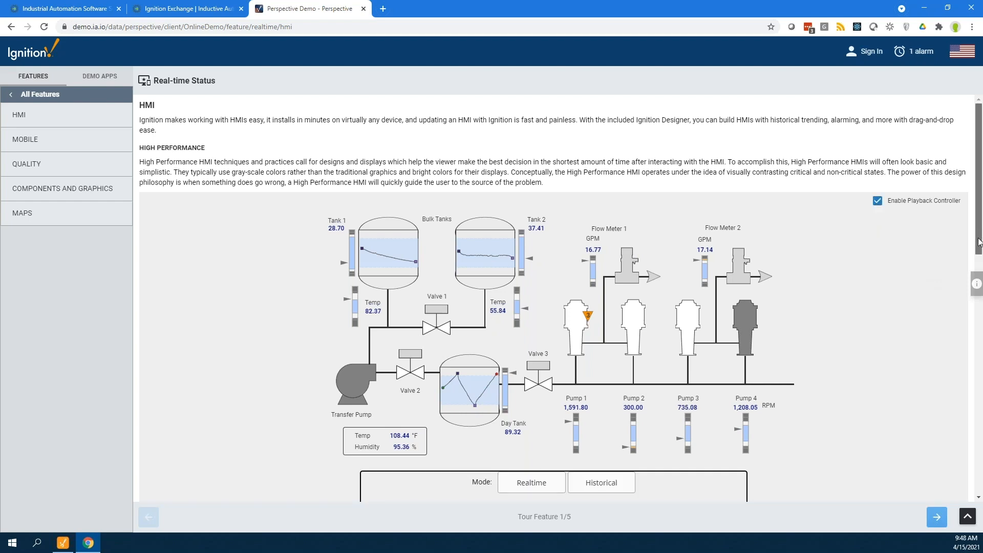
scroll("down", 3)
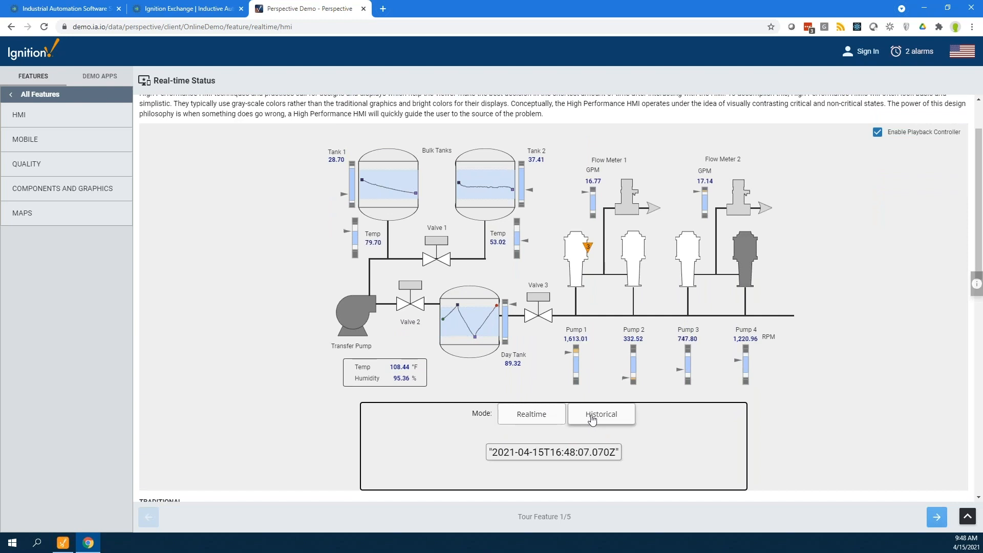
left_click(600, 414)
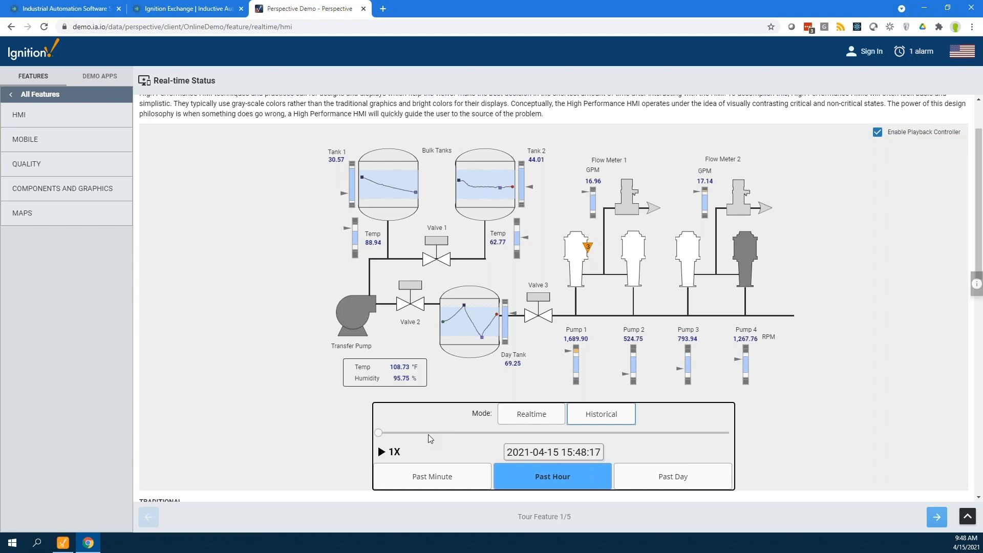
left_click_drag(378, 433, 427, 433)
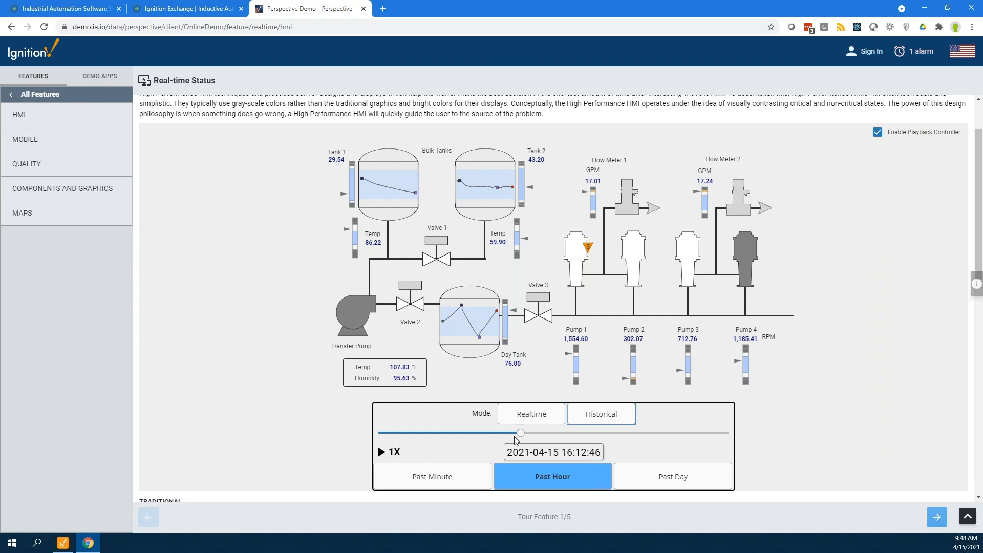
left_click_drag(519, 432, 439, 433)
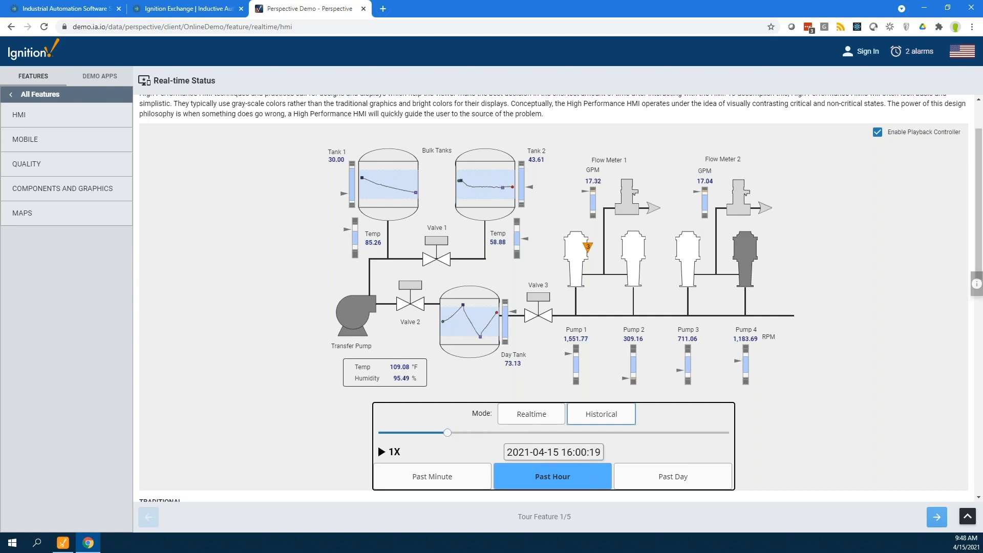
left_click(381, 451)
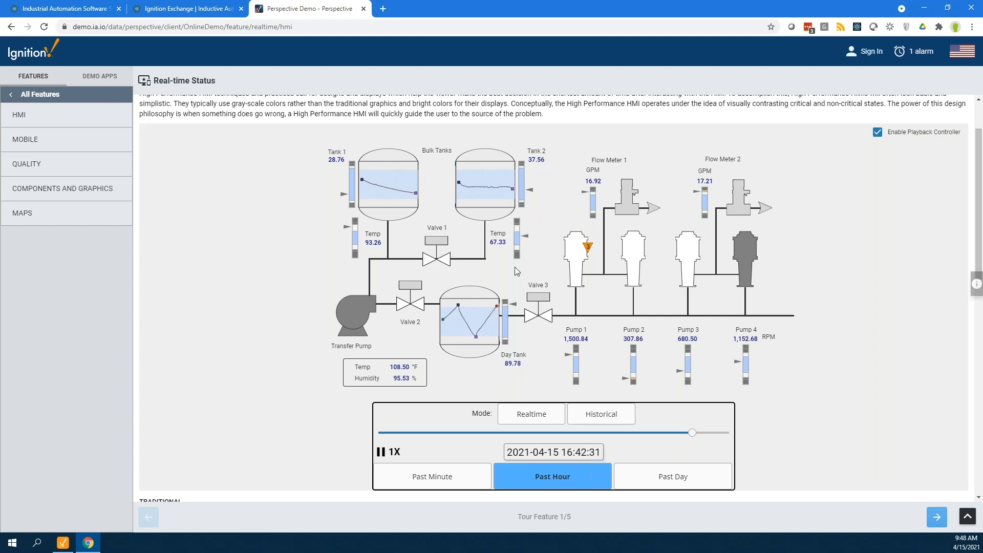
mouse_move(780, 402)
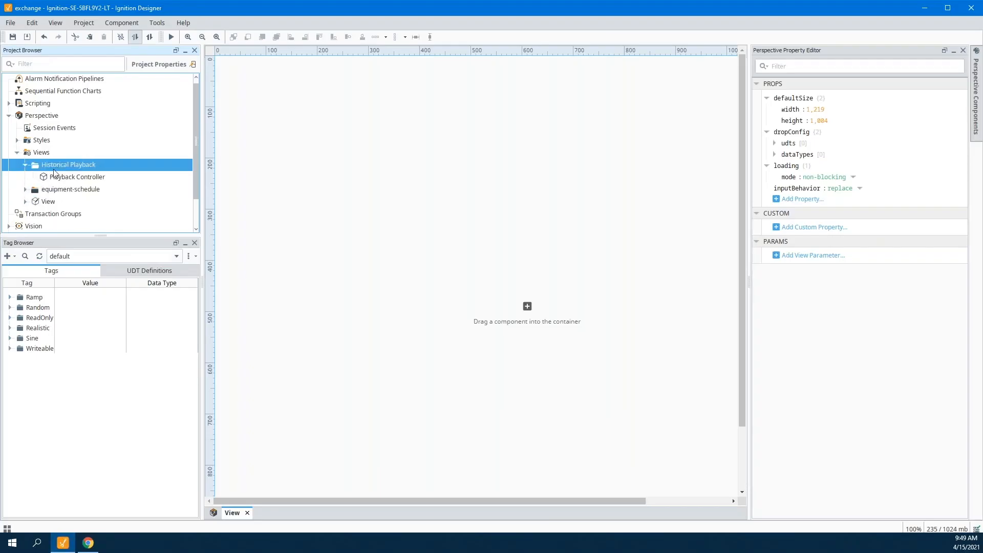
- Open the Playback Controller view, expand the Ramp tag folder and edit the first tag path
left_click(77, 177)
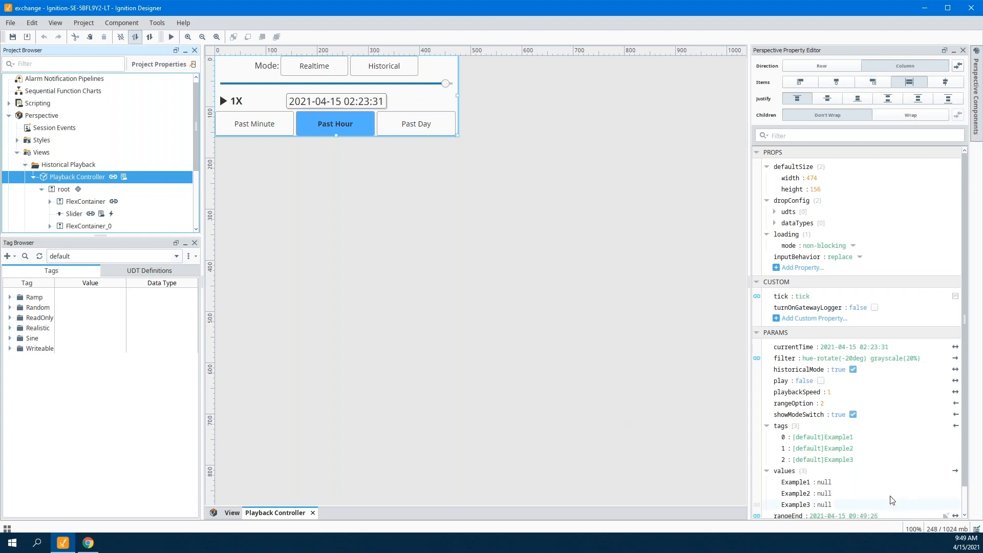
scroll("down", 3)
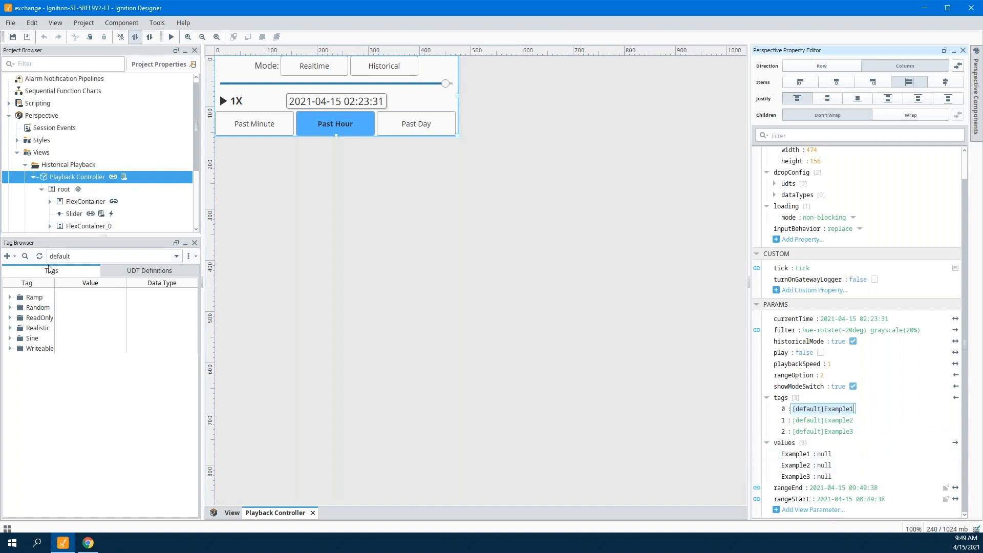
left_click(10, 297)
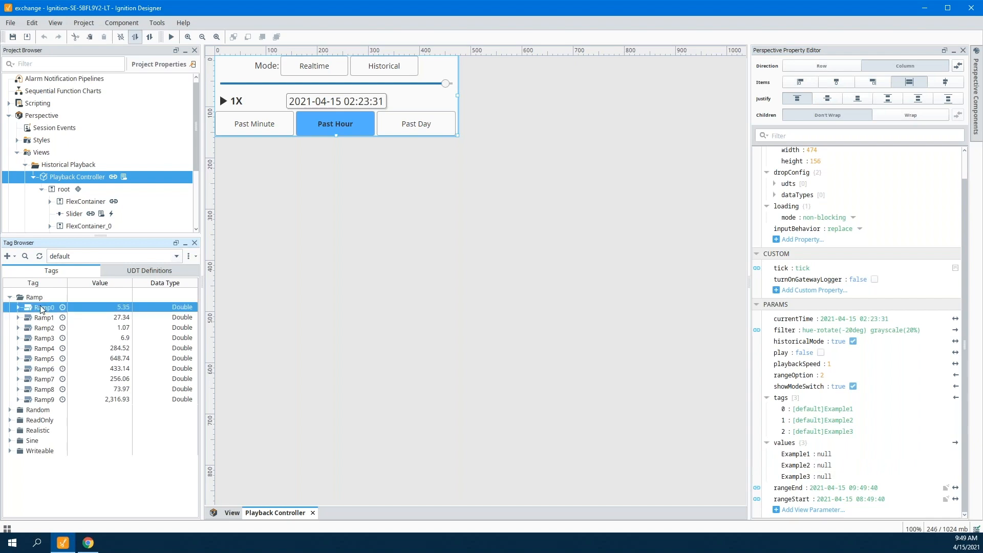
right_click(44, 306)
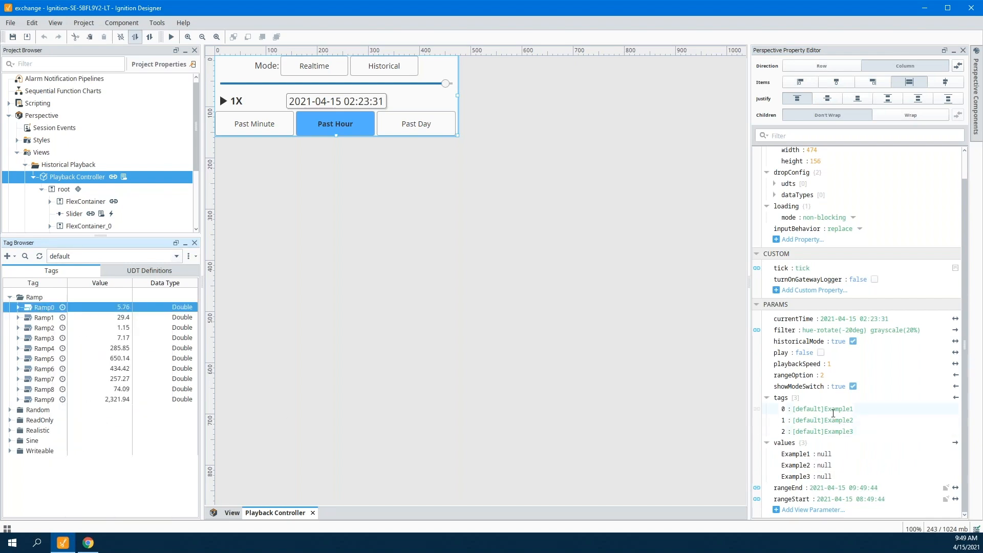
left_click(824, 409)
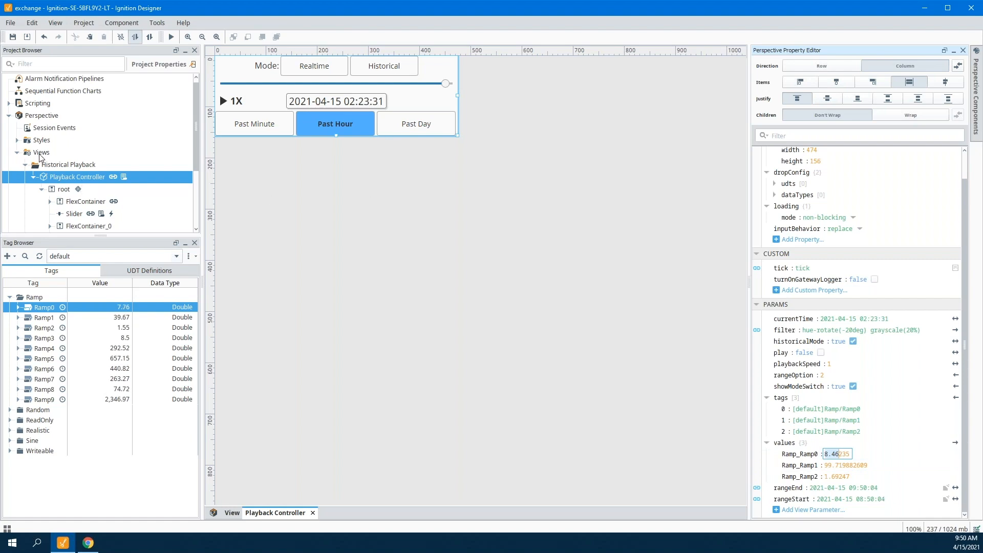
- Collapse Historical Playback, open the main View and add the Playback Controller view to it
left_click(41, 153)
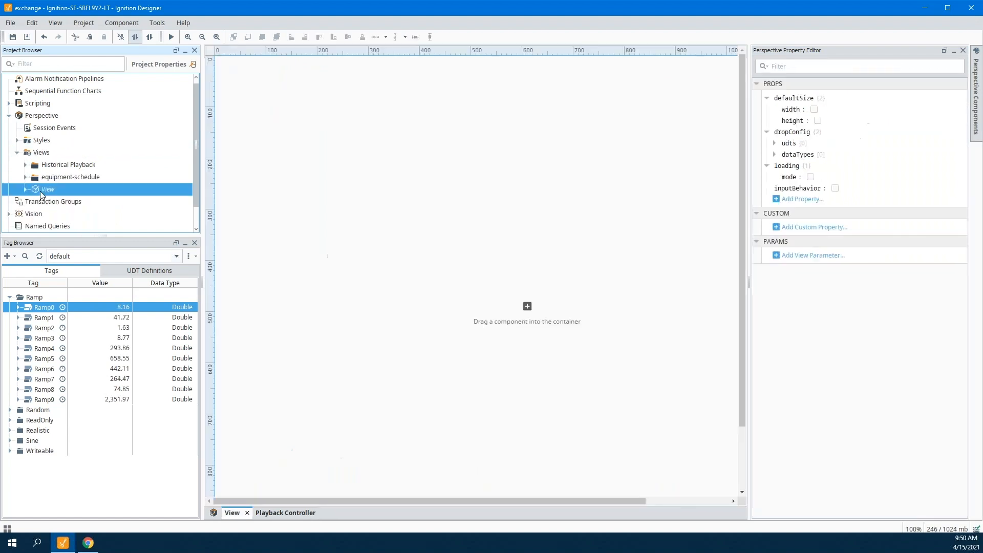
left_click(25, 189)
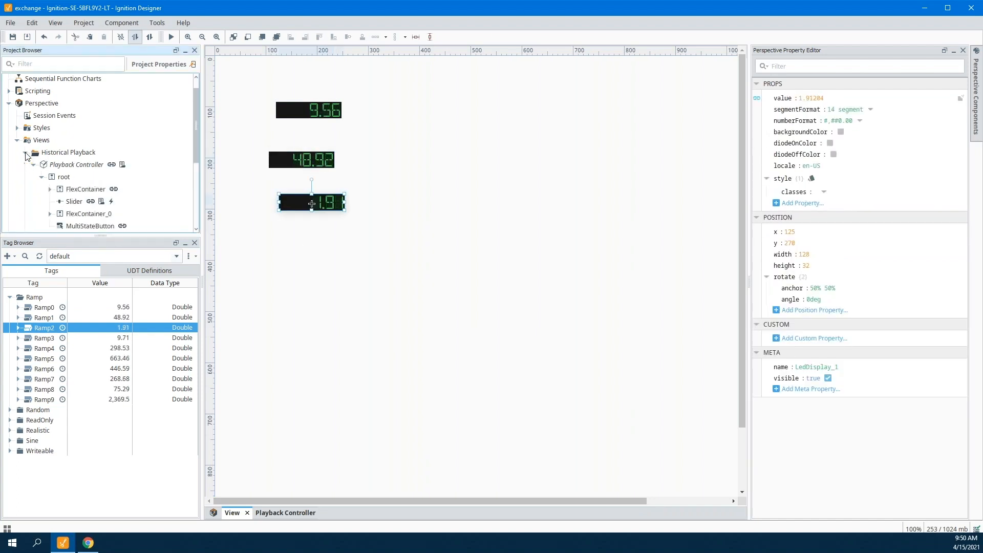
left_click(78, 164)
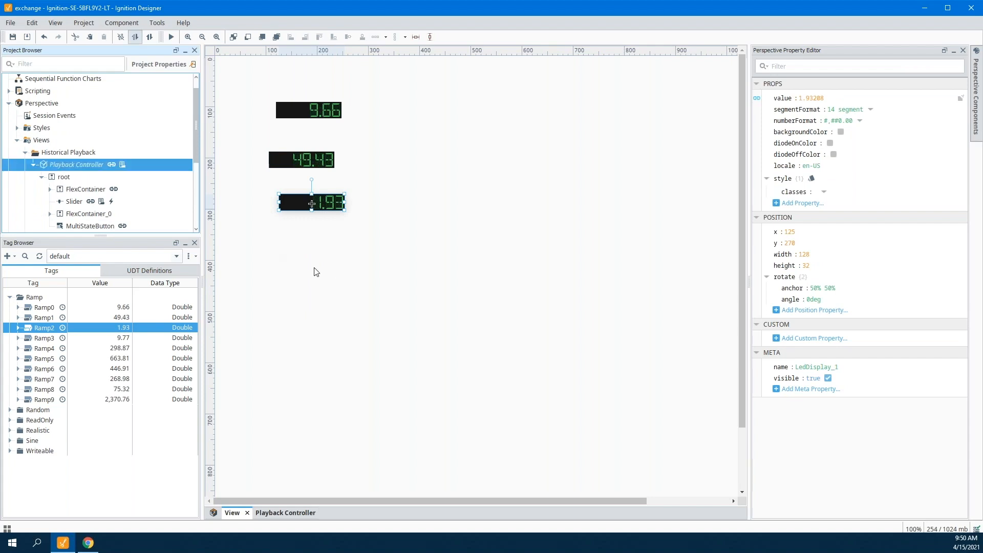
left_click(284, 512)
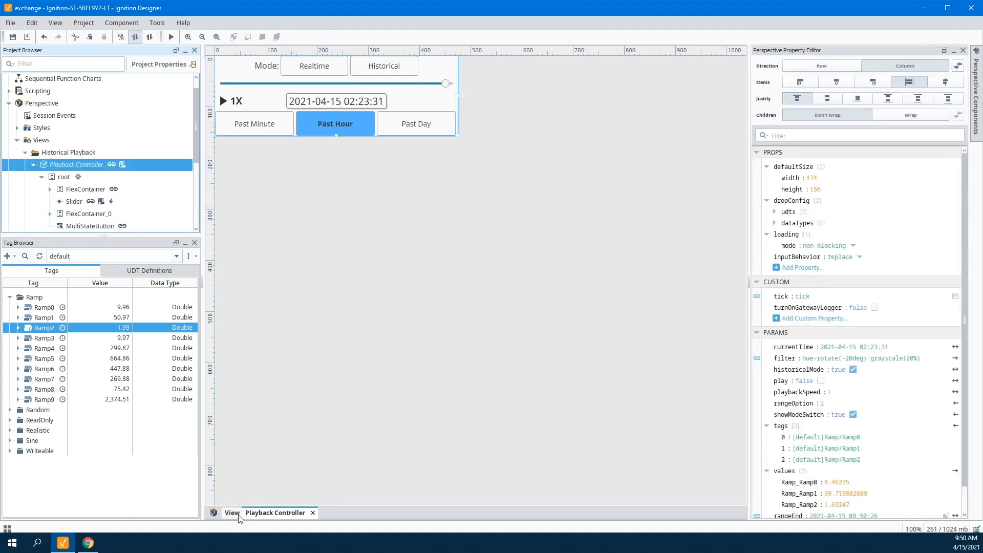
left_click(233, 512)
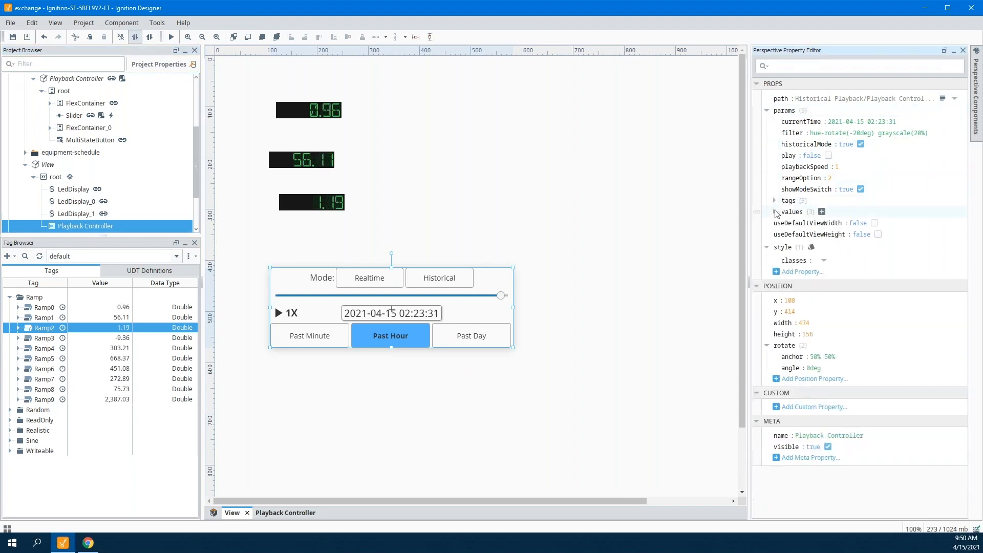
- Bind the first LED display to the controller's props.params.values.Ramp_Ramp0 property
left_click(775, 200)
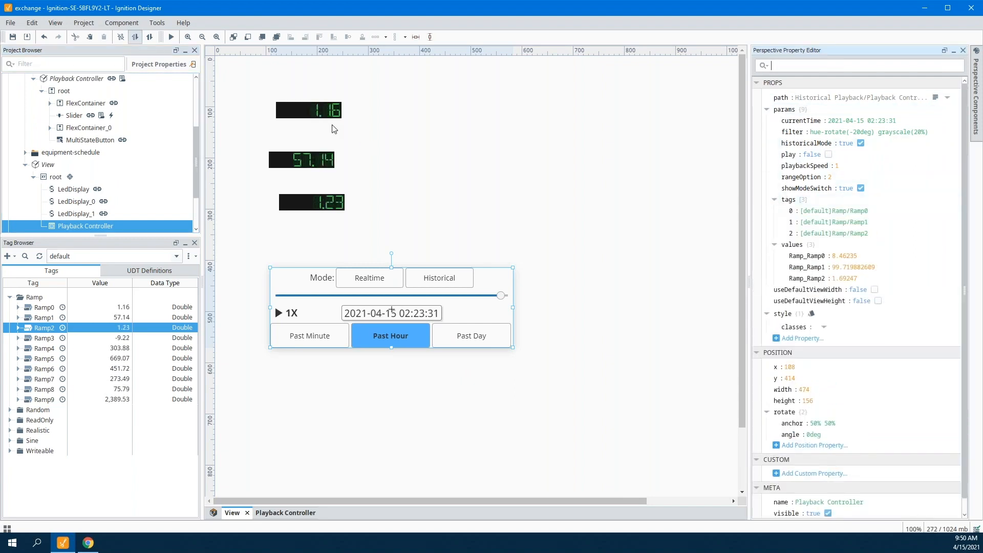
left_click(308, 110)
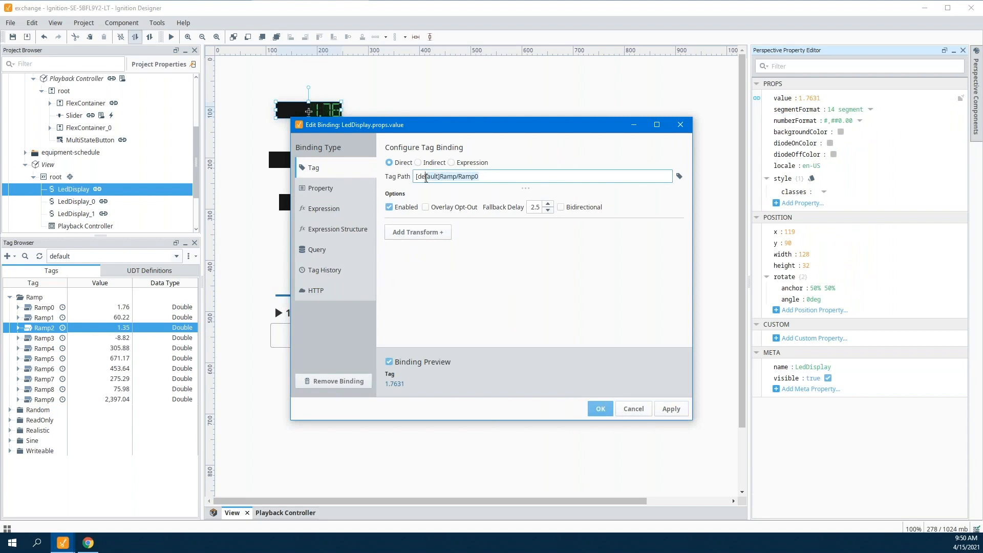
left_click(320, 187)
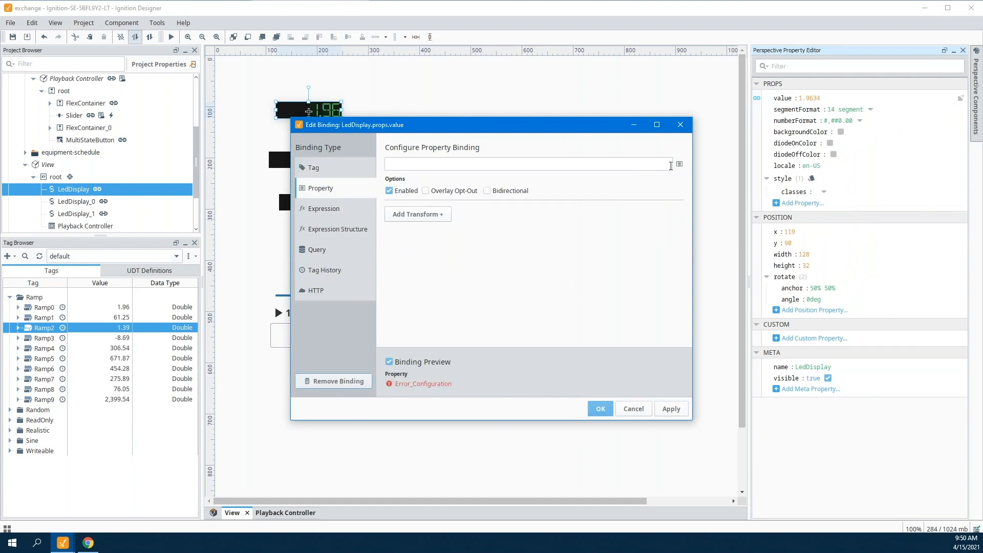
left_click(679, 165)
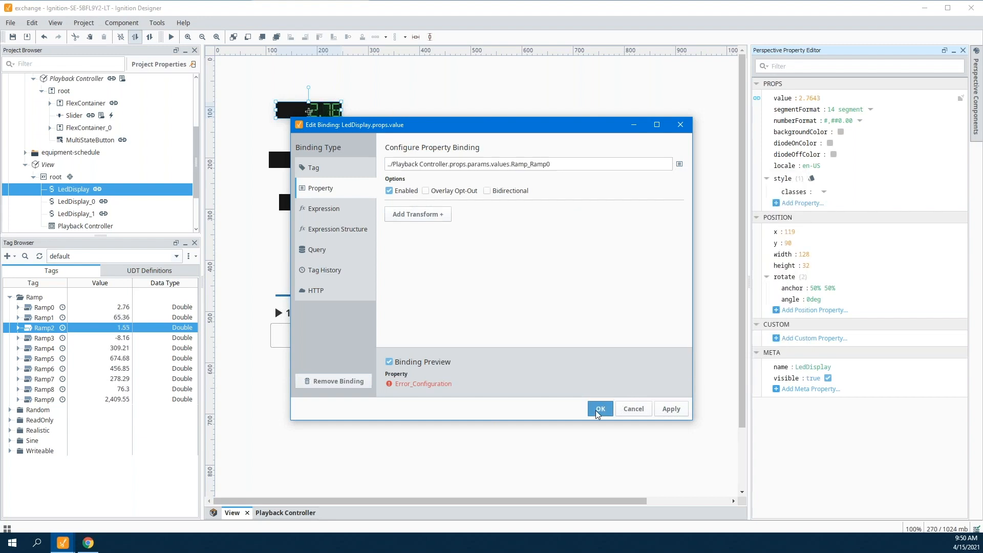
left_click(599, 408)
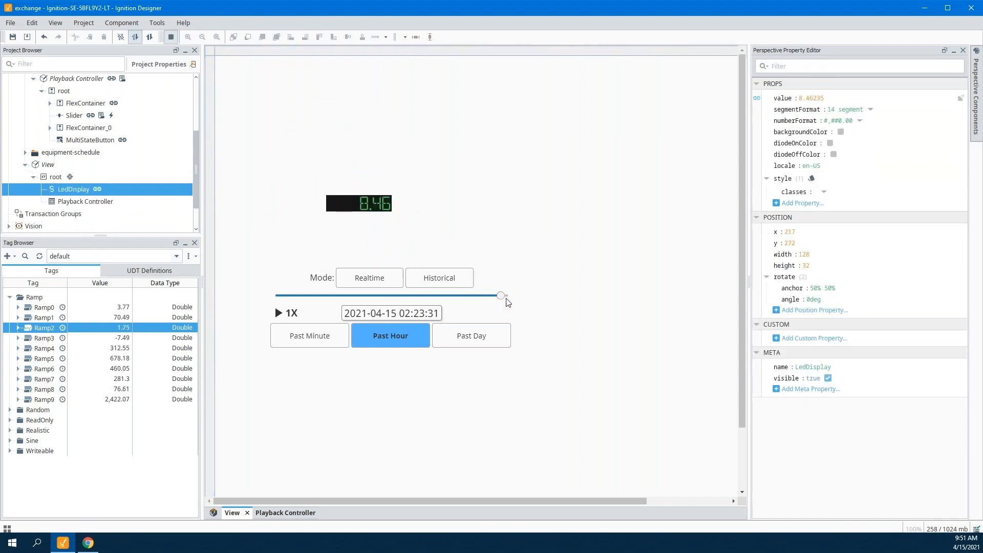
- Scrub the Playback Controller back to around 09:24–09:27 and adjust the demo's playback position
left_click_drag(502, 295, 416, 295)
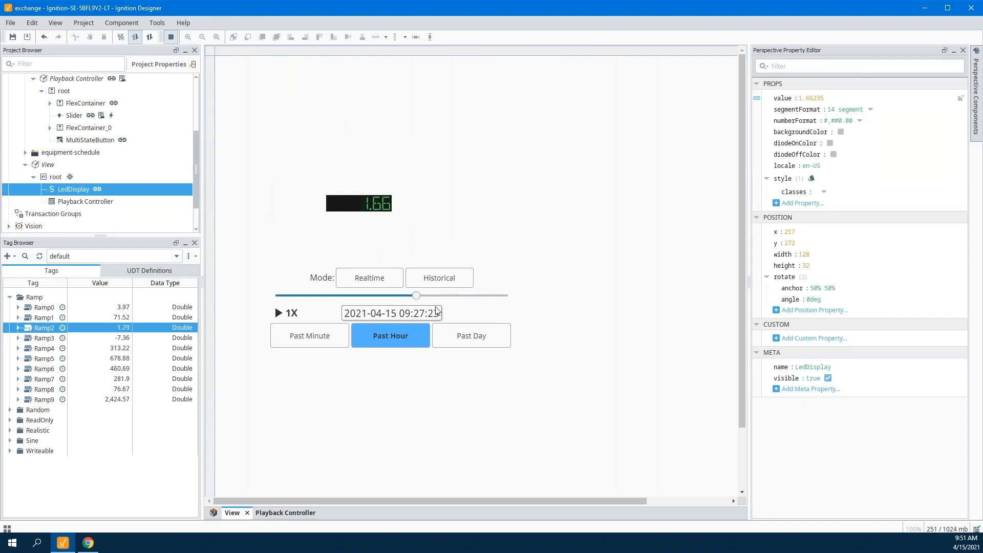
left_click_drag(416, 296, 404, 296)
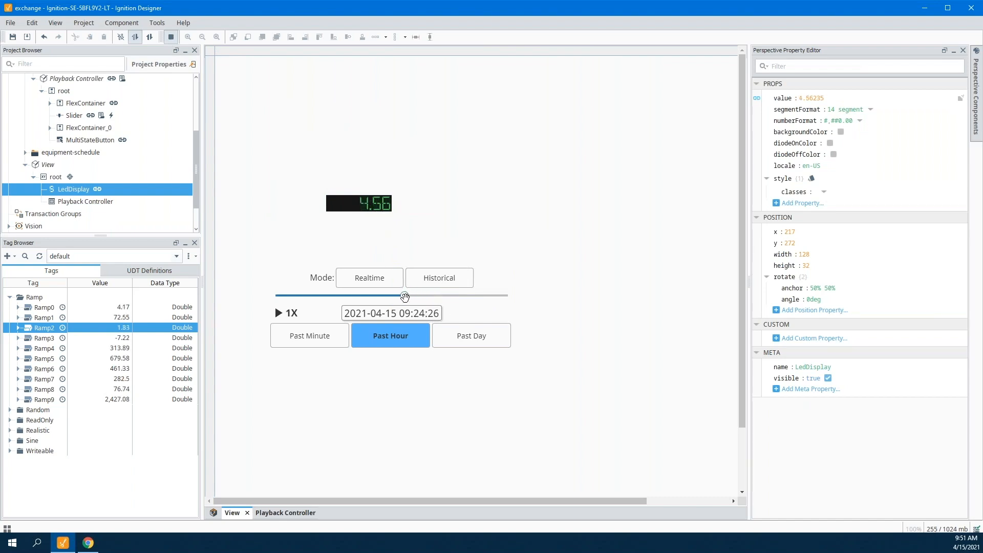
left_click_drag(405, 296, 452, 296)
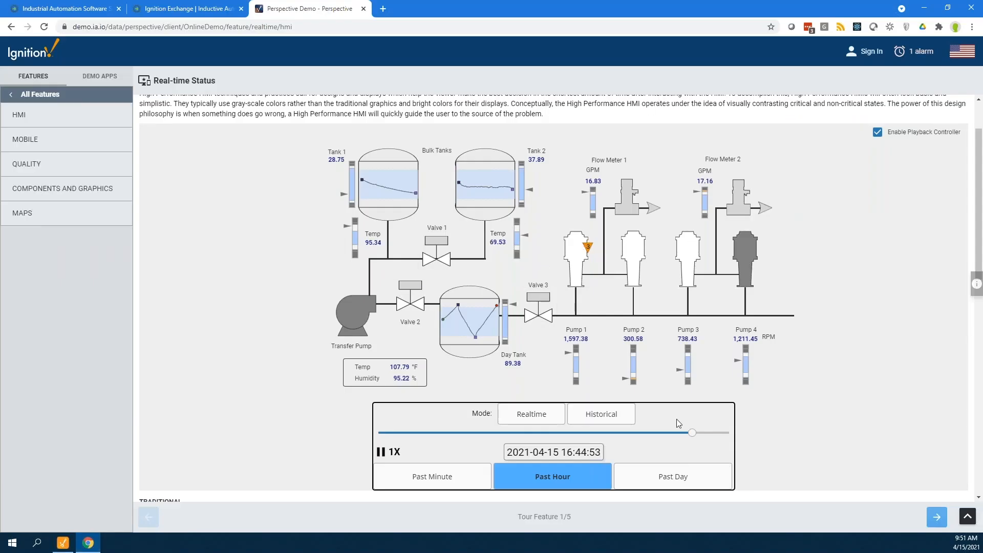
left_click_drag(692, 433, 670, 433)
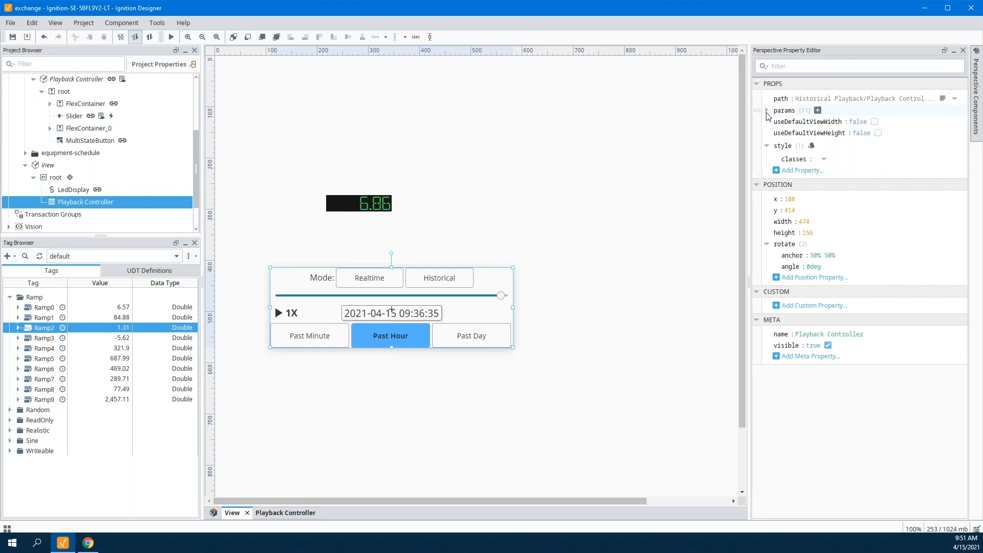
- Toggle the controller's play, historicalMode and showModeSwitch params, then enable turnOnGatewayLogger
left_click(766, 110)
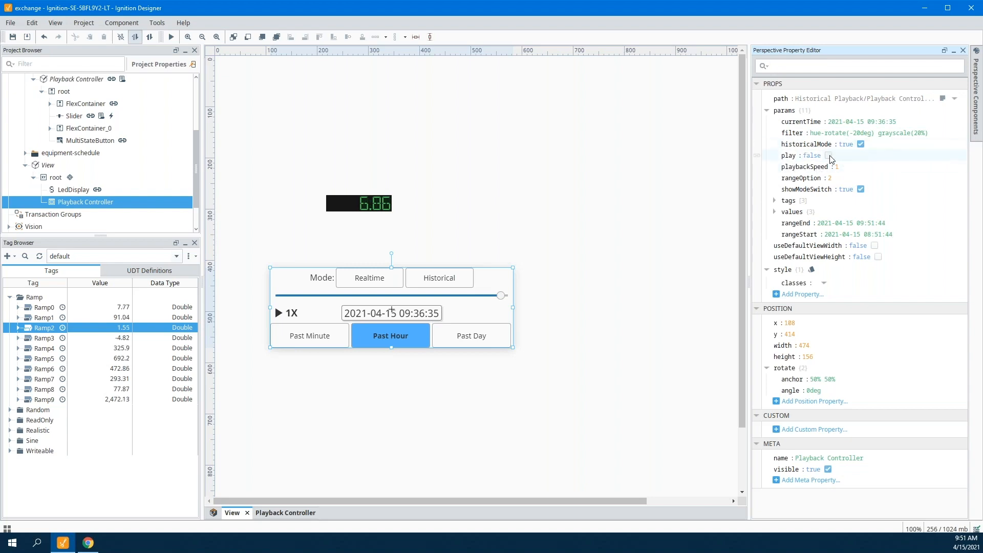
left_click(826, 156)
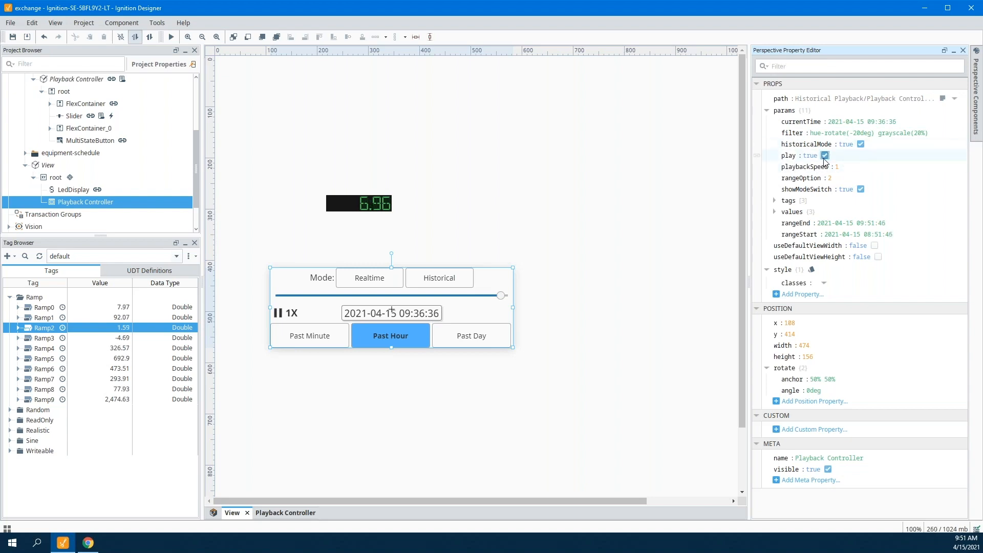
left_click(825, 156)
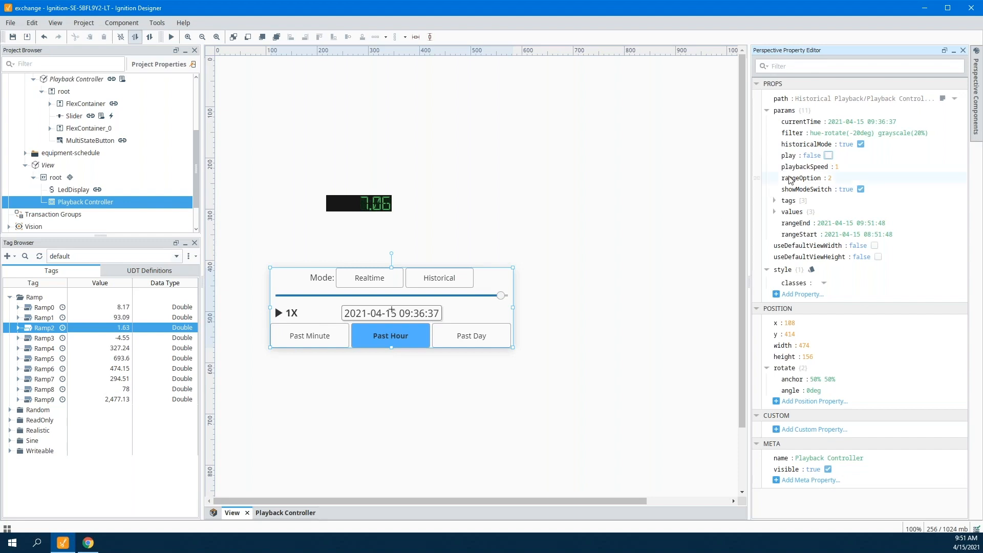
left_click(864, 144)
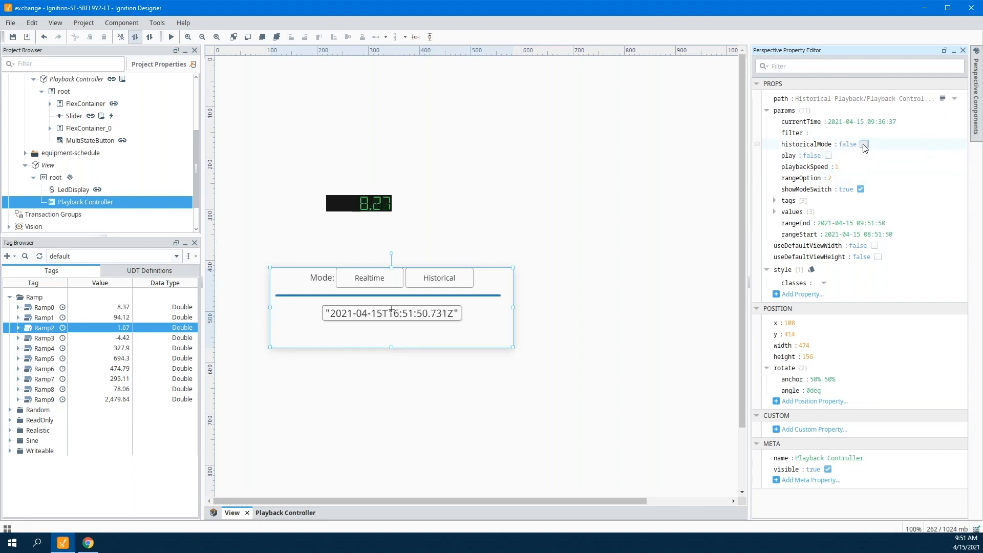
left_click(864, 144)
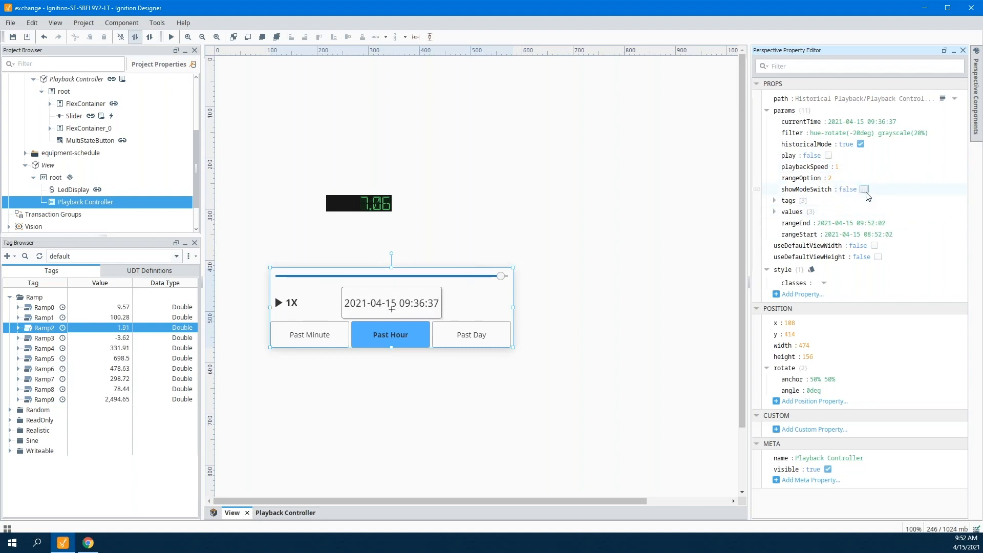
left_click(862, 190)
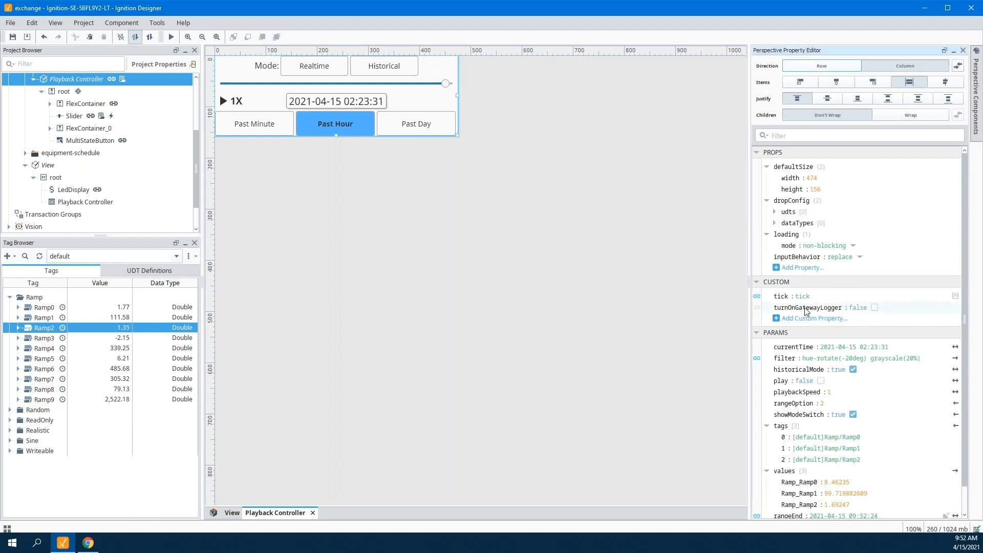
left_click(875, 307)
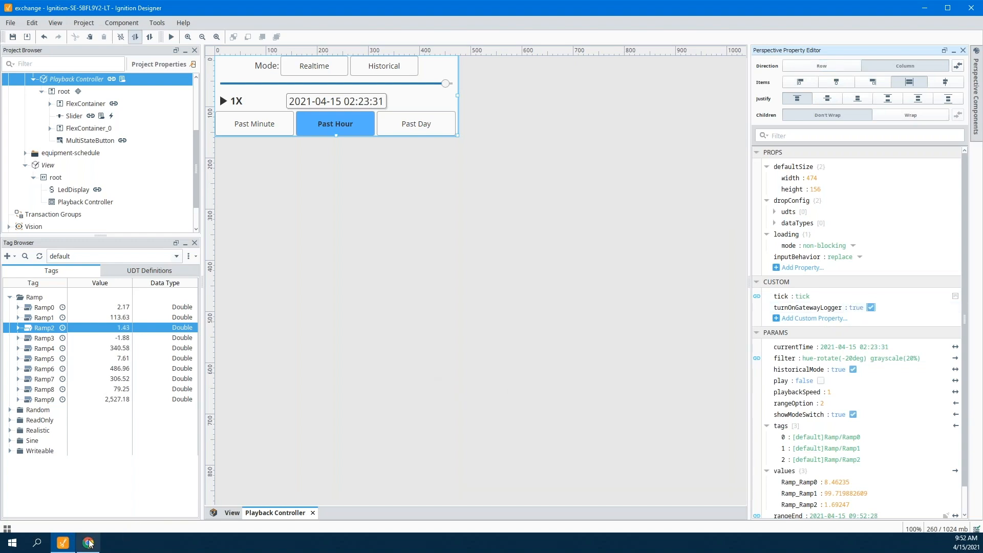
mouse_move(88, 542)
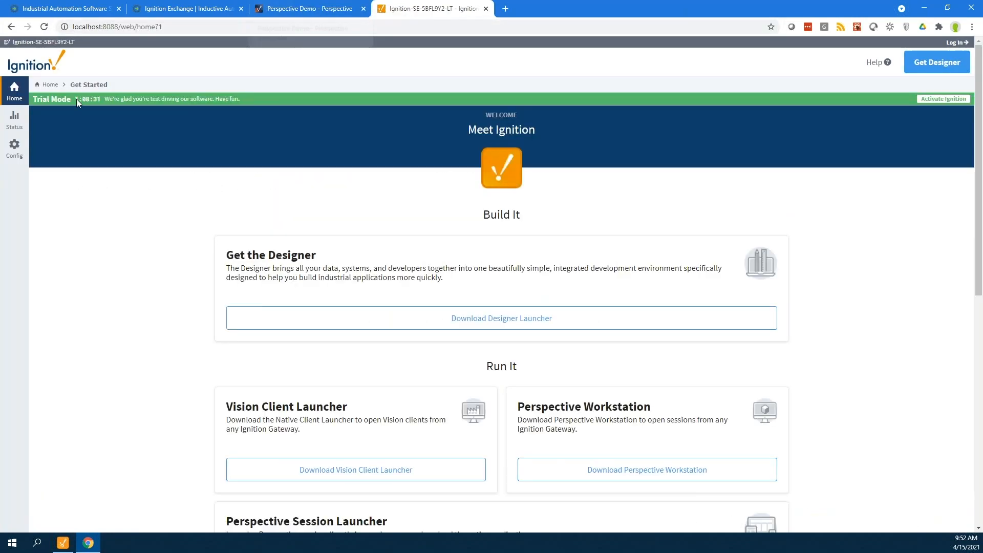
- Open the gateway Config area and sign in with the username
left_click(14, 149)
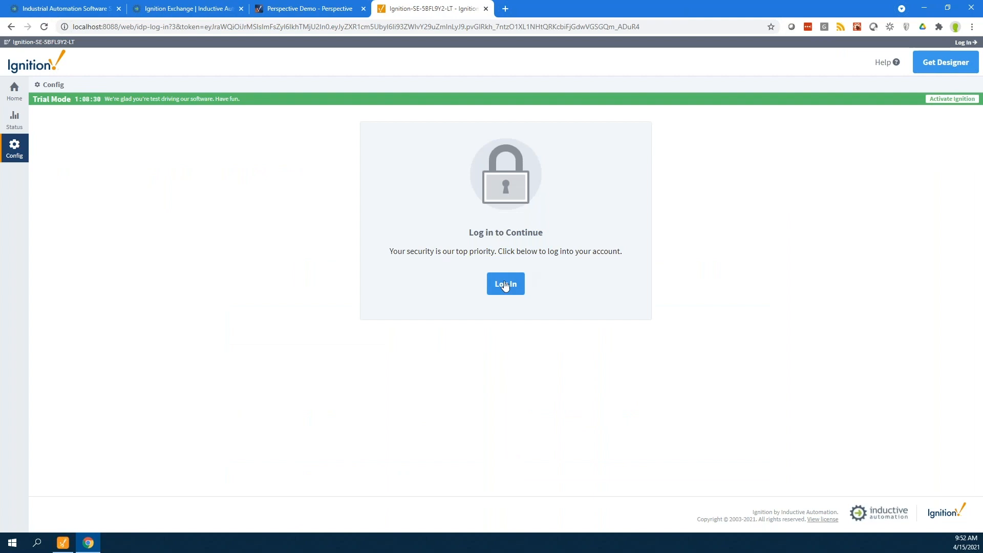
left_click(505, 284)
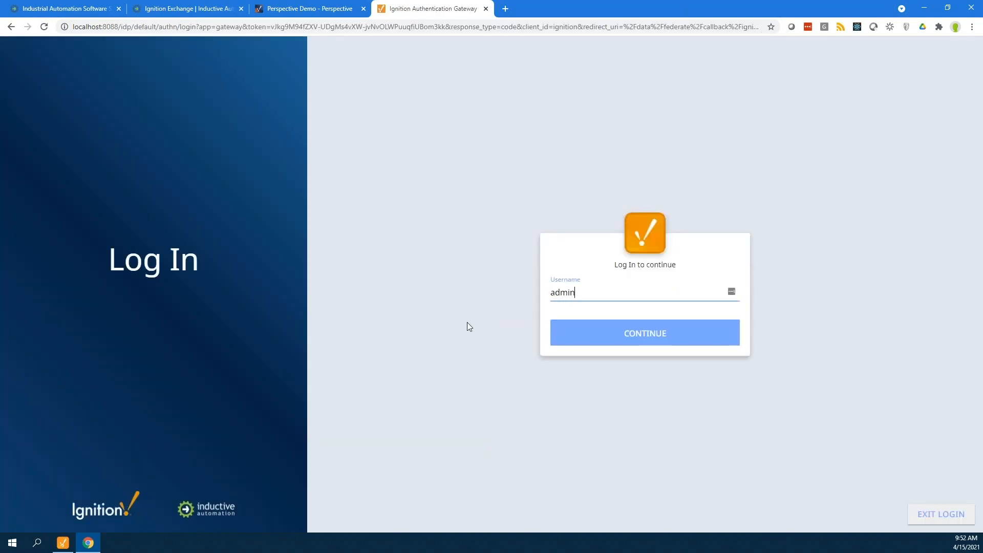
left_click(644, 333)
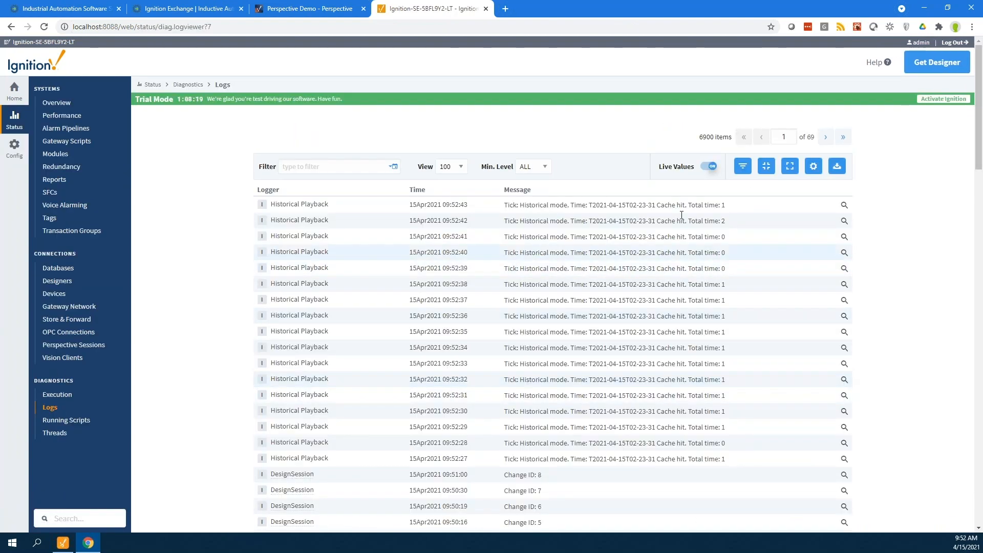
- Scroll through the gateway Logs table of Historical Playback tick entries
left_click_drag(659, 204, 706, 332)
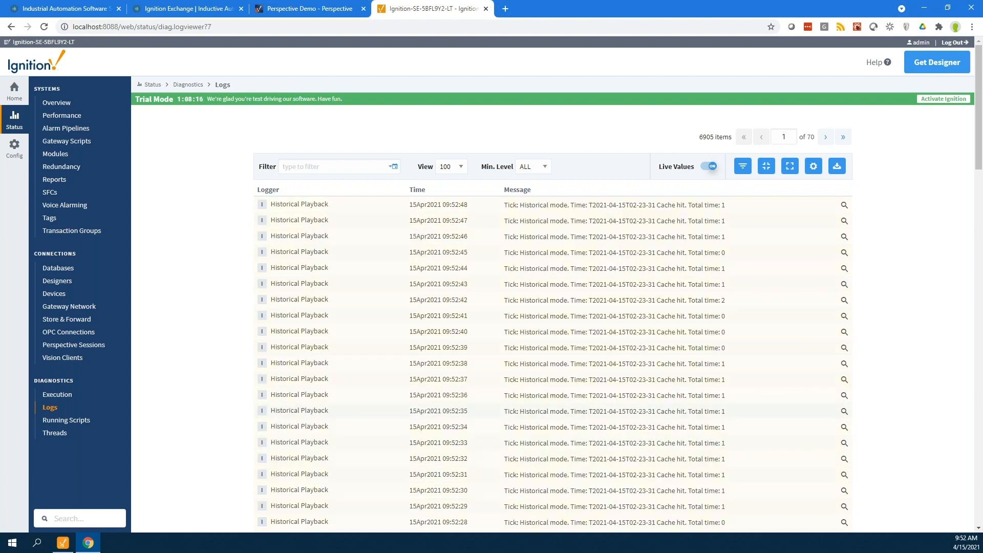
scroll("down", 3)
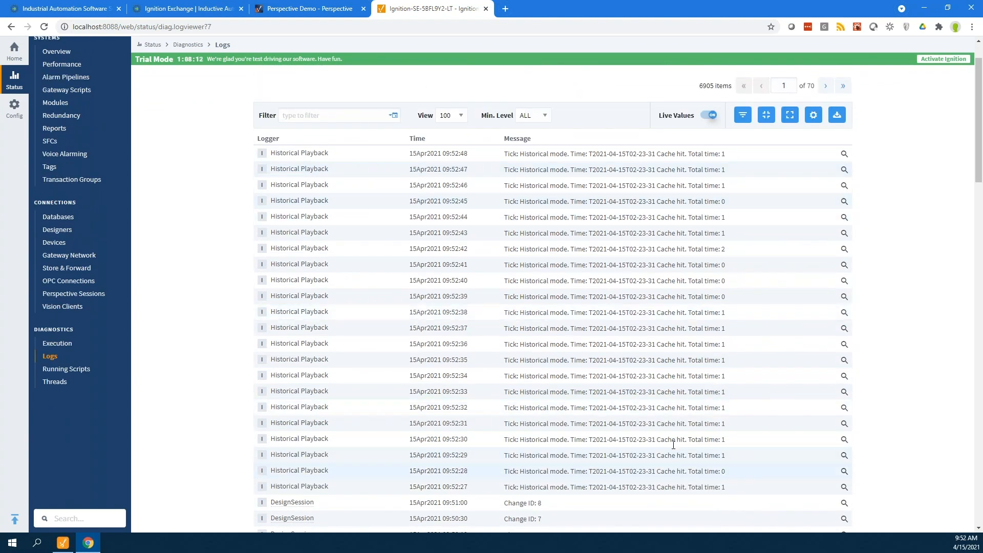
scroll("down", 3)
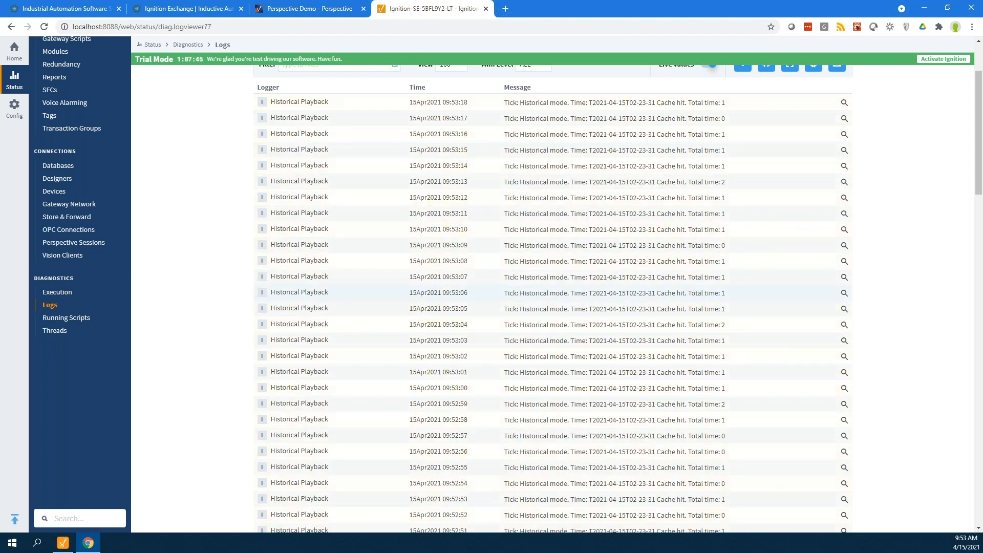
mouse_move(735, 185)
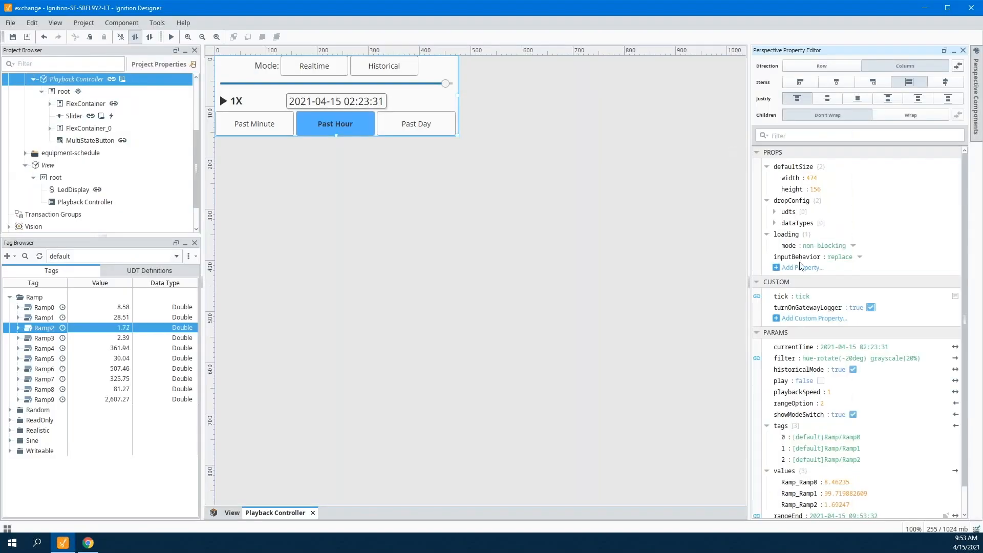
- Turn the gateway logger off, collapse Historical Playback, and expand the equipment-schedule and Vision folders
left_click(871, 307)
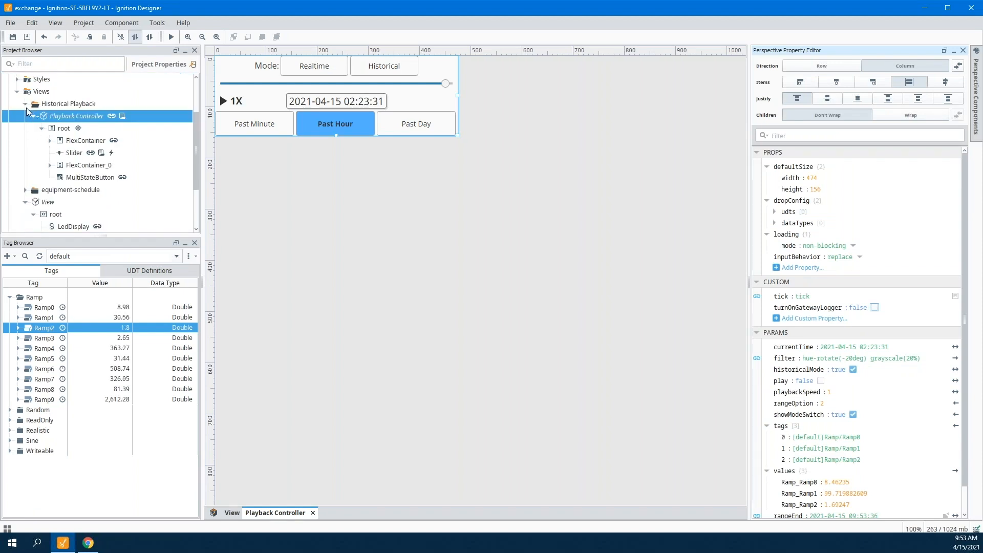
left_click(26, 103)
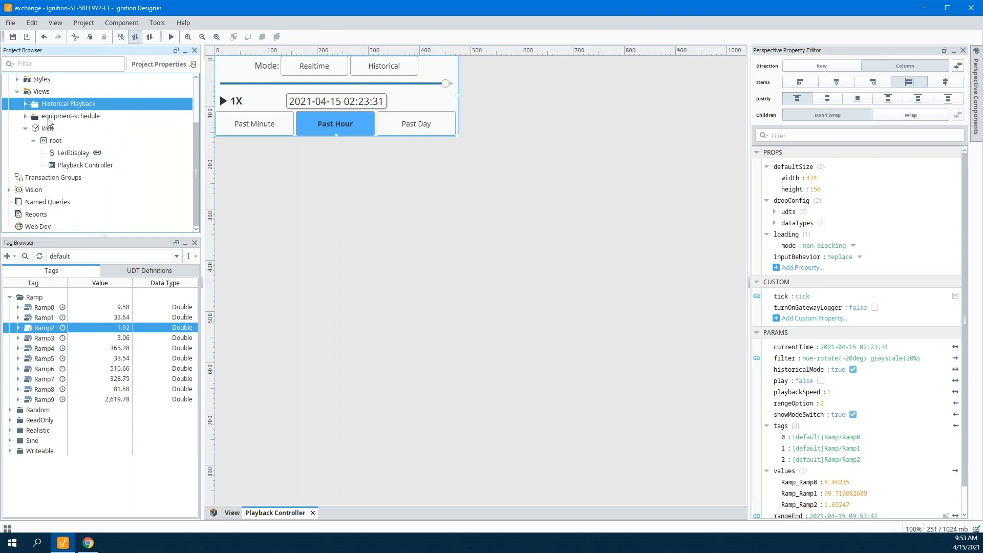
left_click(70, 116)
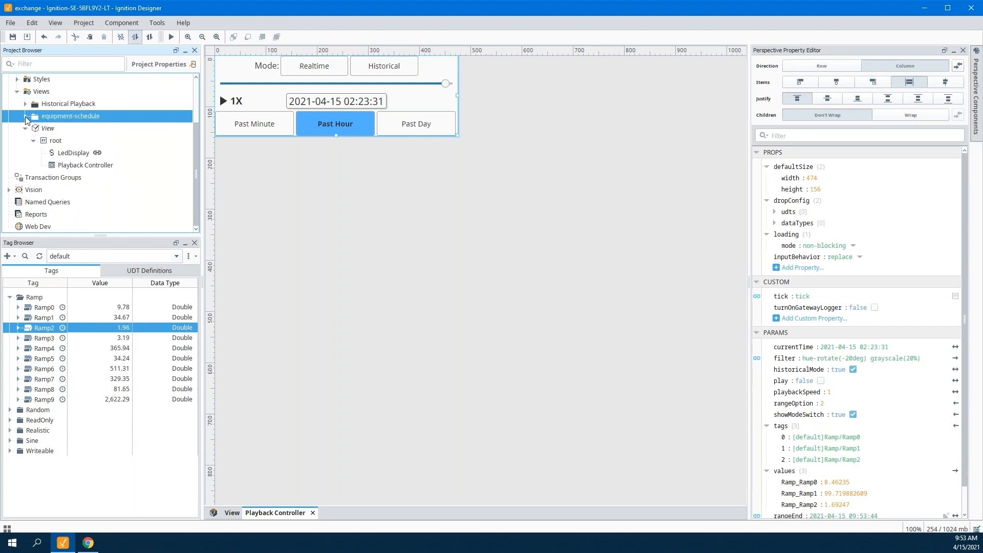
left_click(25, 119)
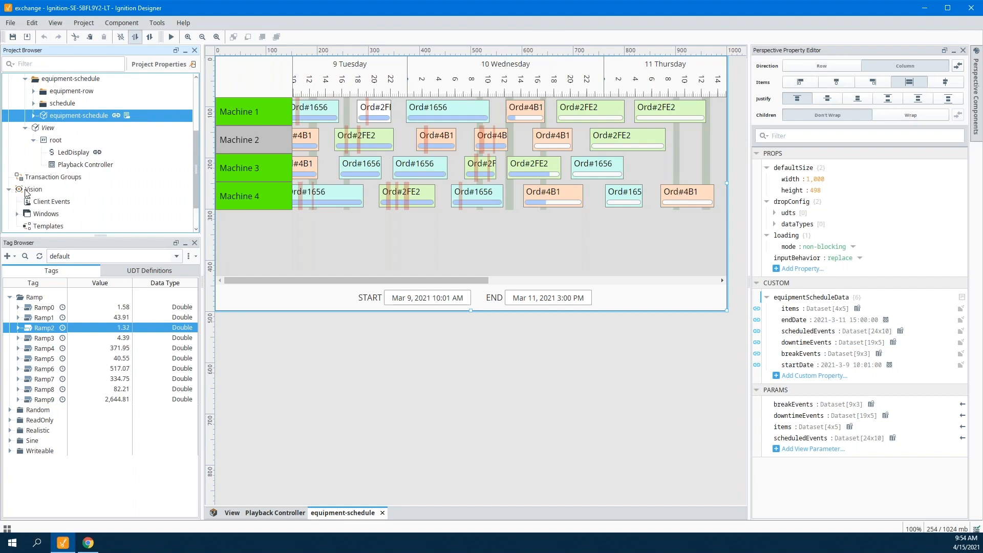
left_click(44, 214)
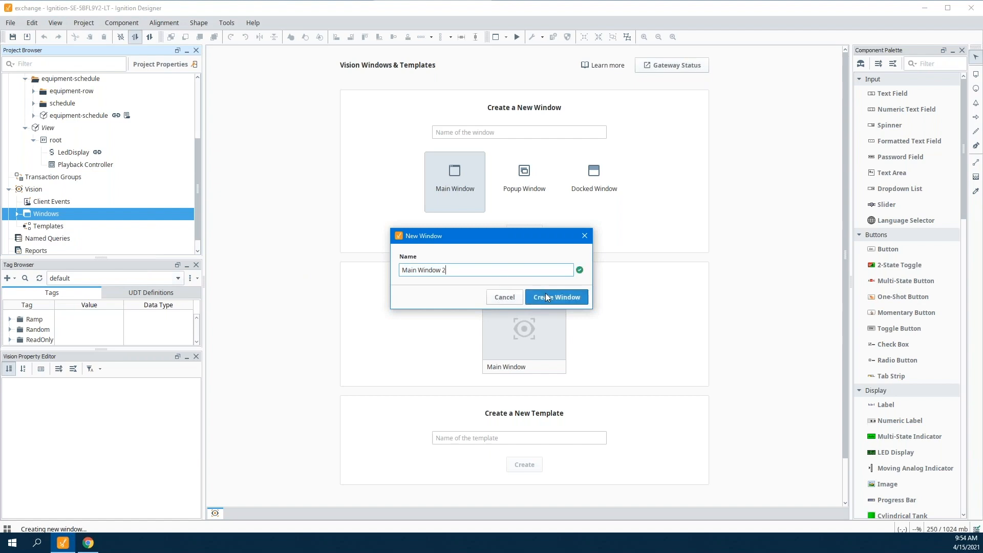
- Create Main Window 2 and add an Equipment Schedule from the Charts palette
left_click(555, 297)
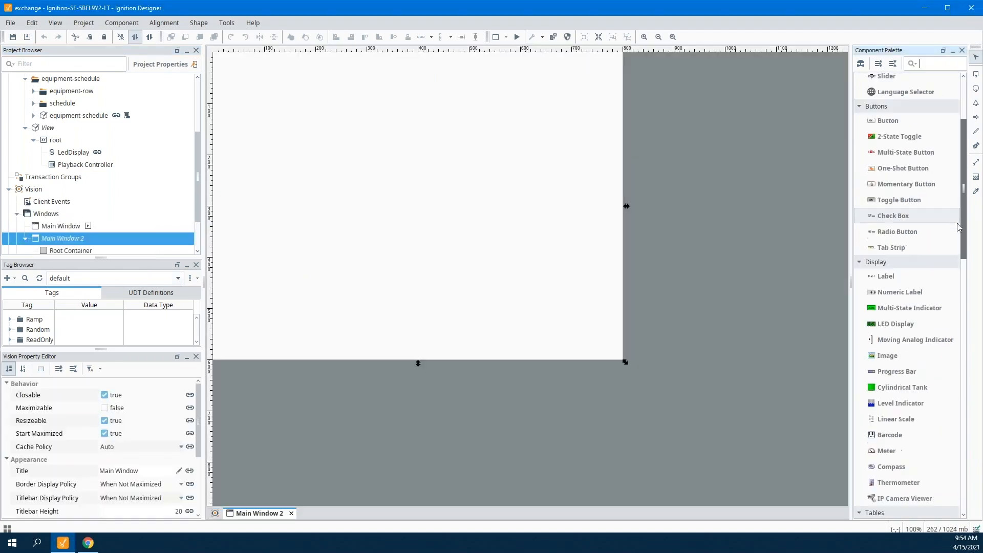
scroll("down", 3)
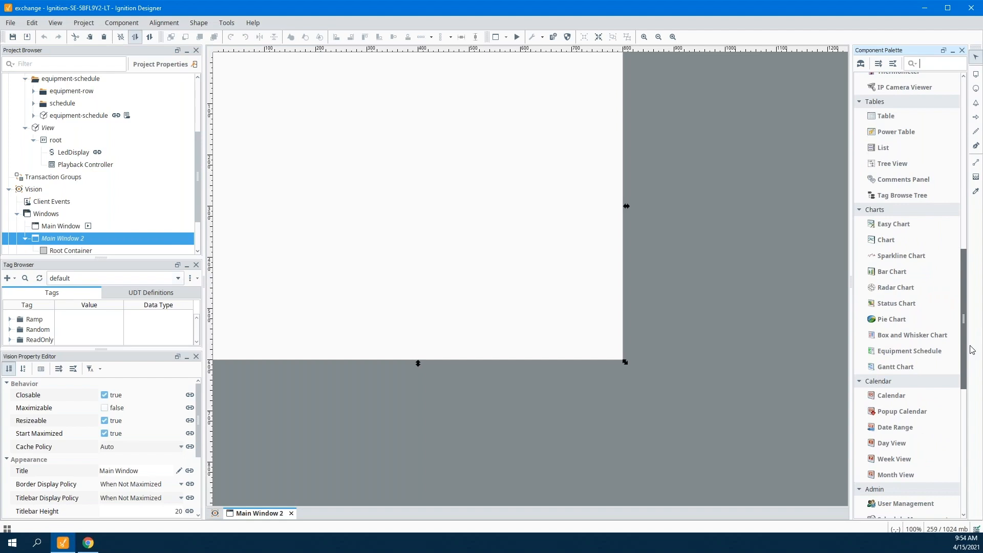
scroll("down", 3)
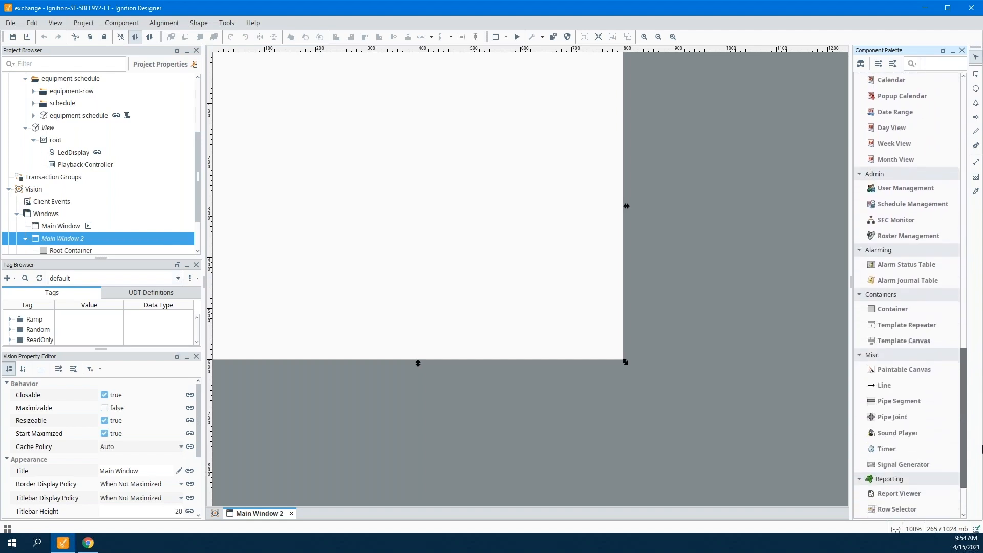
scroll("down", 3)
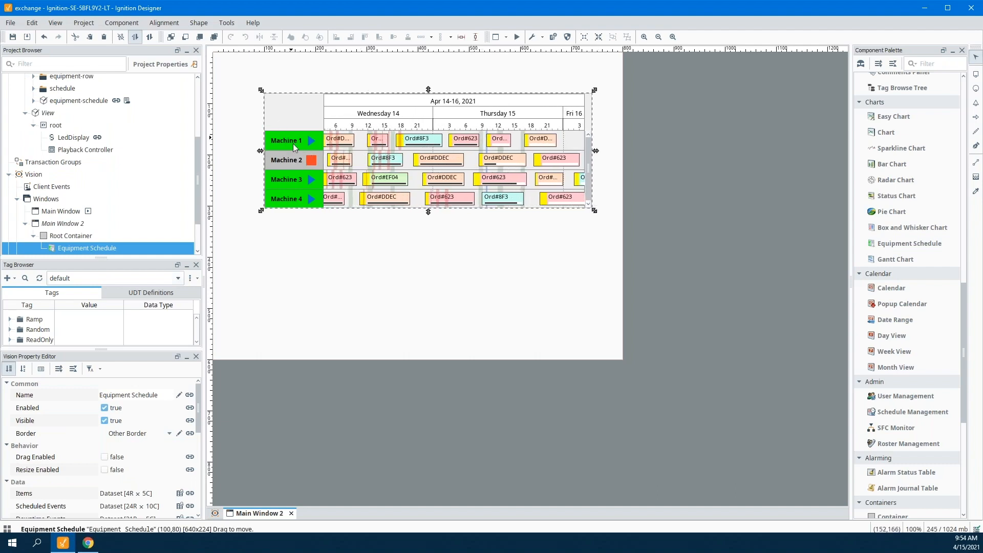
mouse_move(567, 165)
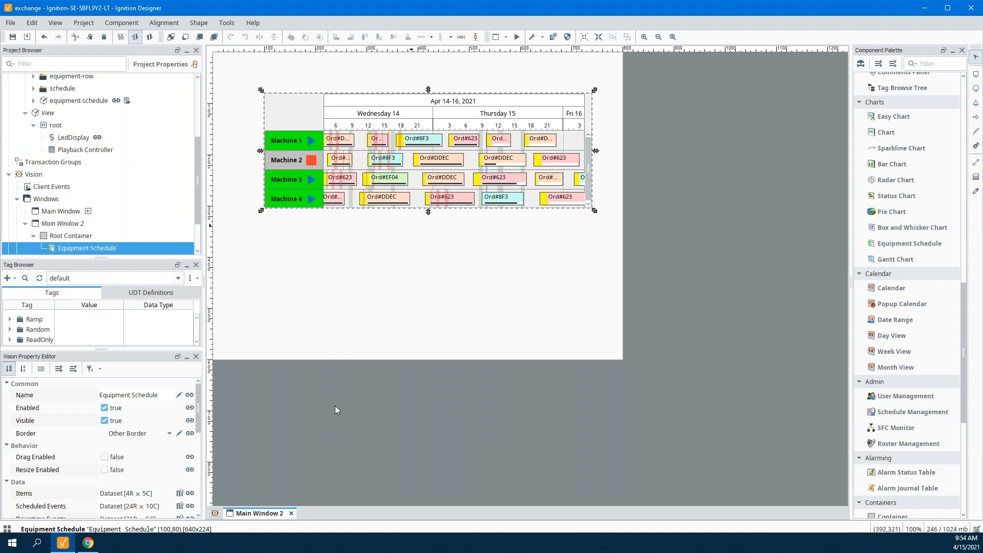
left_click(47, 113)
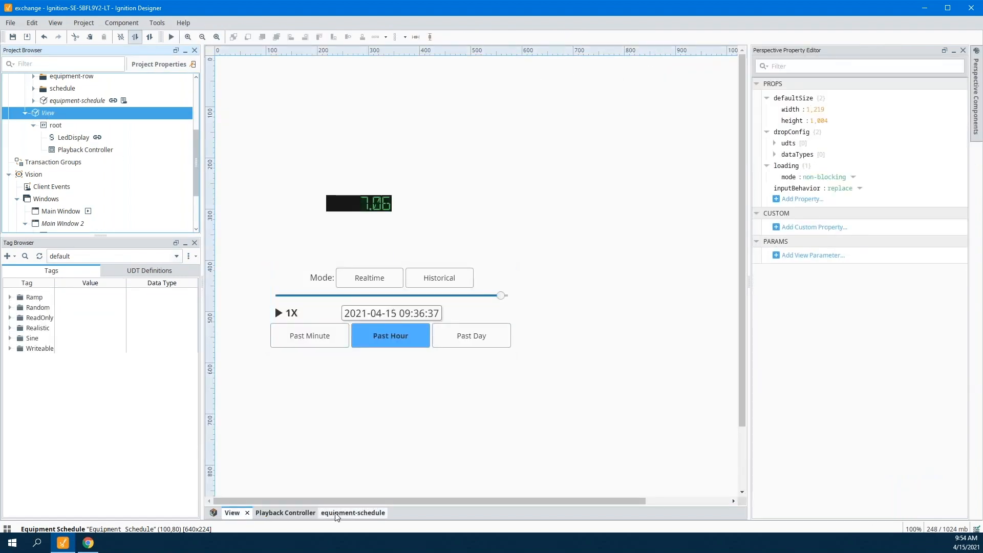
- Embed the equipment-schedule view beside the LED display, reposition it, and reselect it
left_click(80, 100)
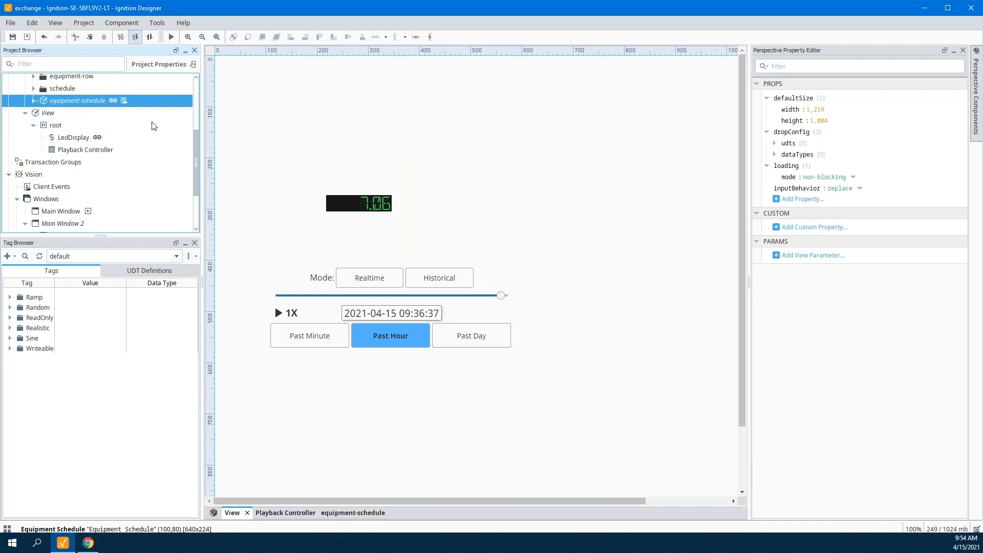
left_click(56, 125)
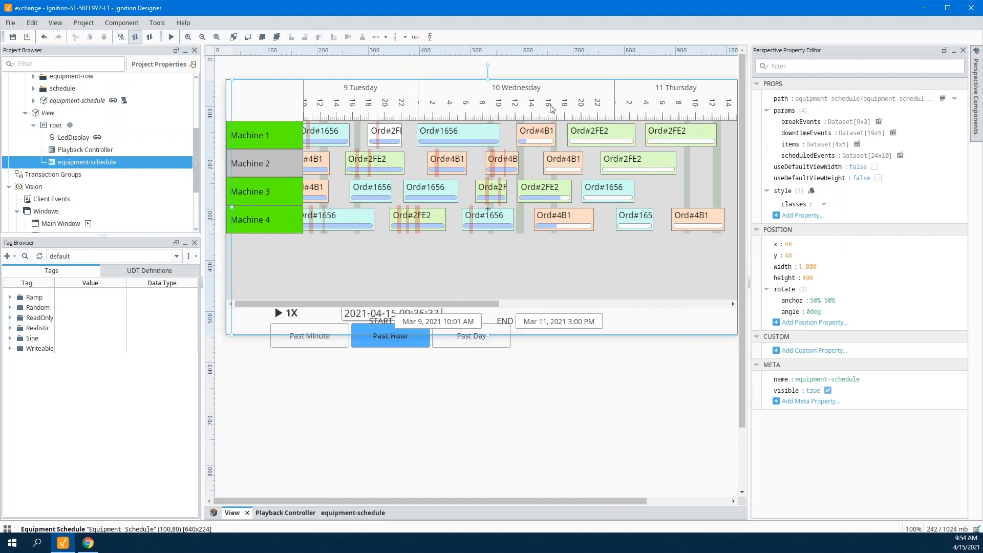
left_click_drag(488, 69, 566, 246)
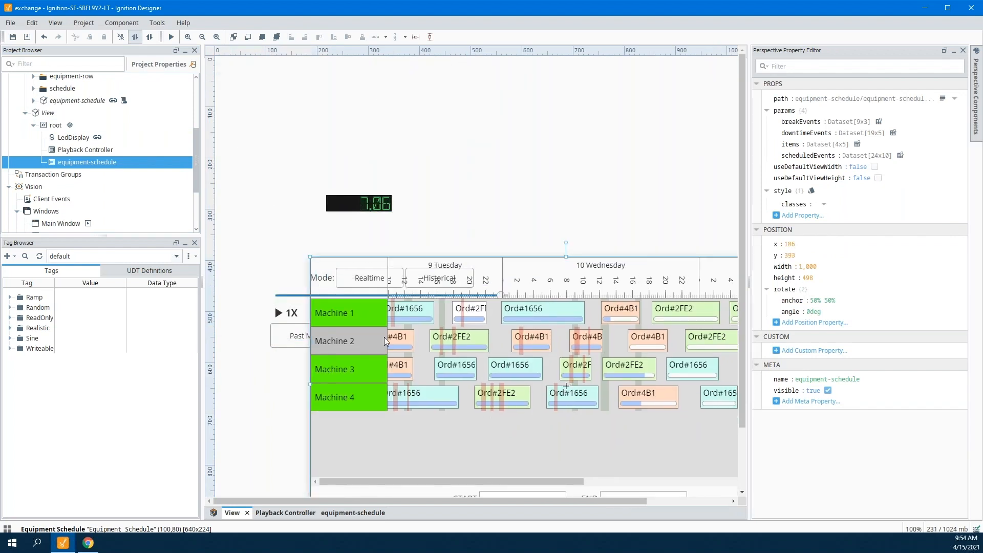
left_click(55, 125)
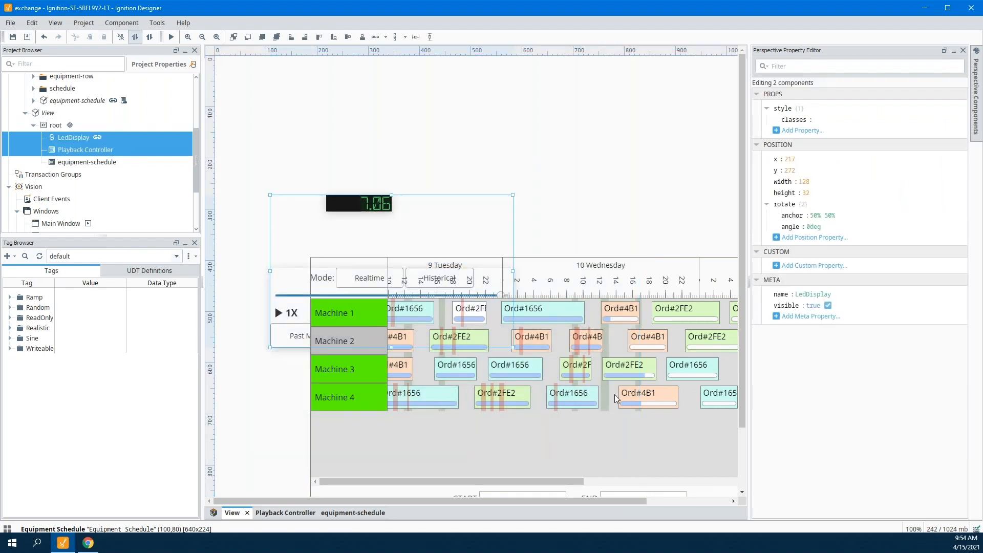
mouse_move(609, 201)
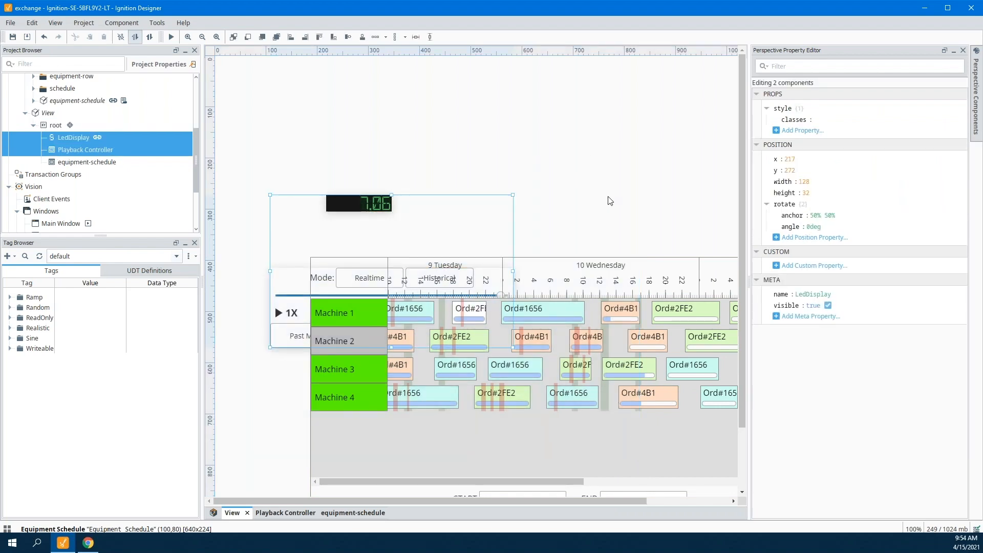
left_click(56, 125)
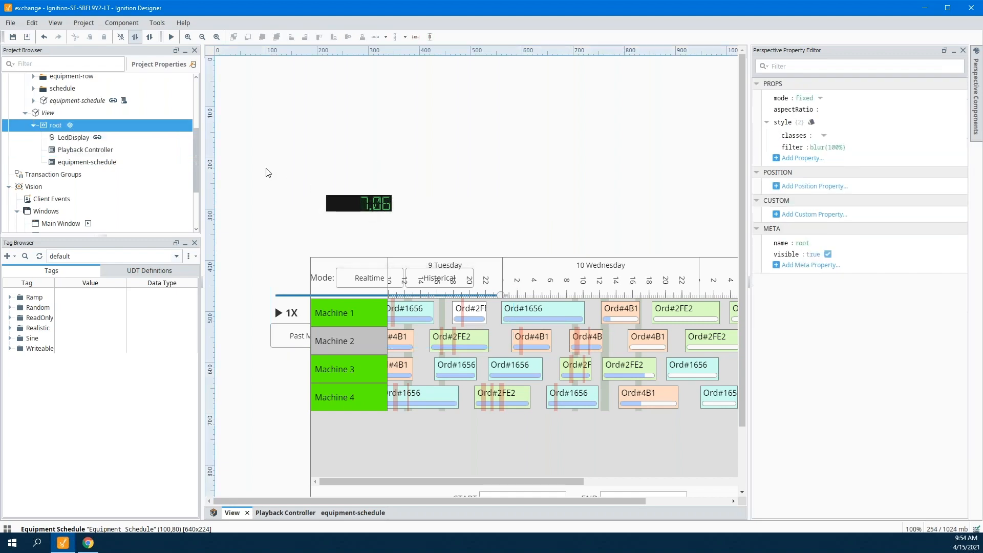
left_click(358, 202)
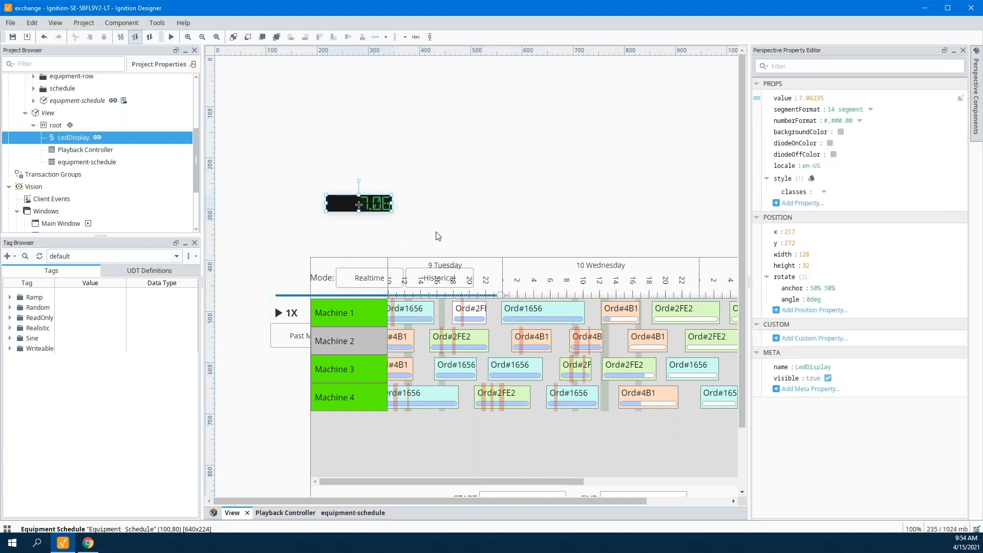
left_click(88, 162)
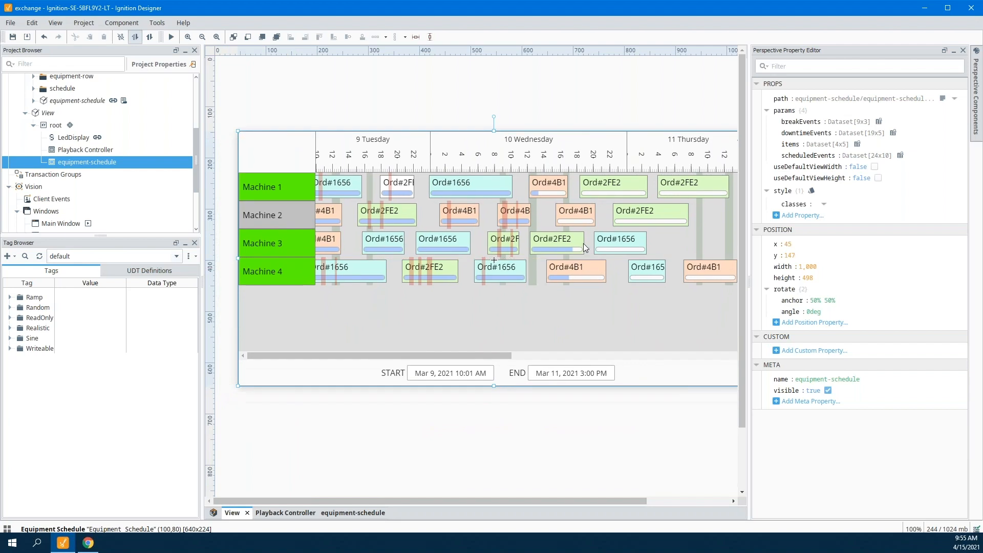
mouse_move(494, 388)
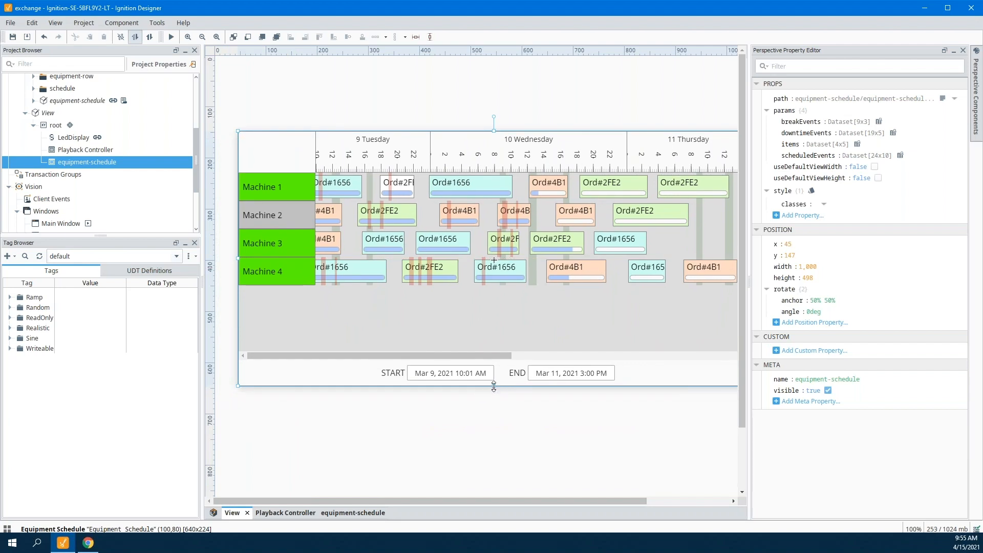
- Drag the schedule's bottom resize handle down to a height of 554
left_click_drag(494, 387, 493, 423)
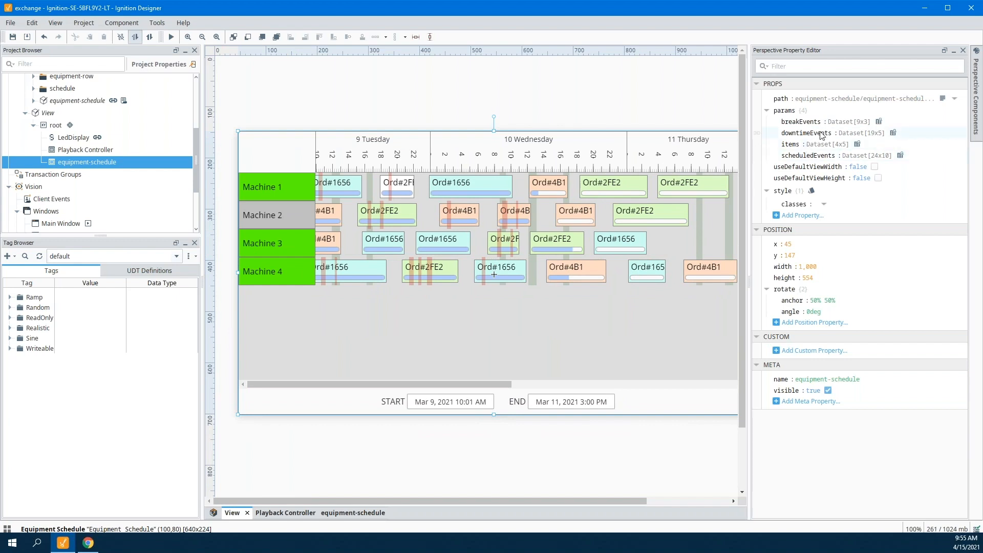
mouse_move(838, 121)
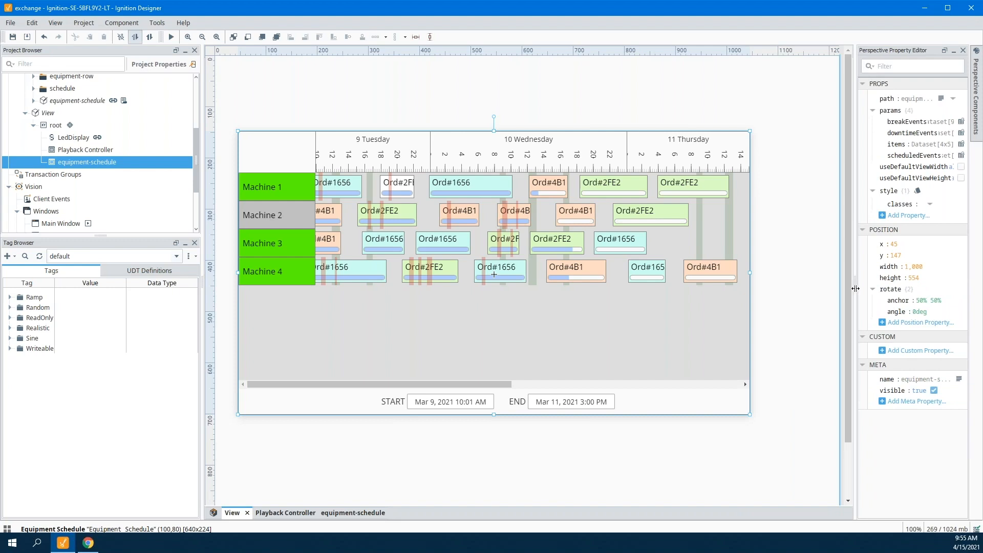
mouse_move(532, 262)
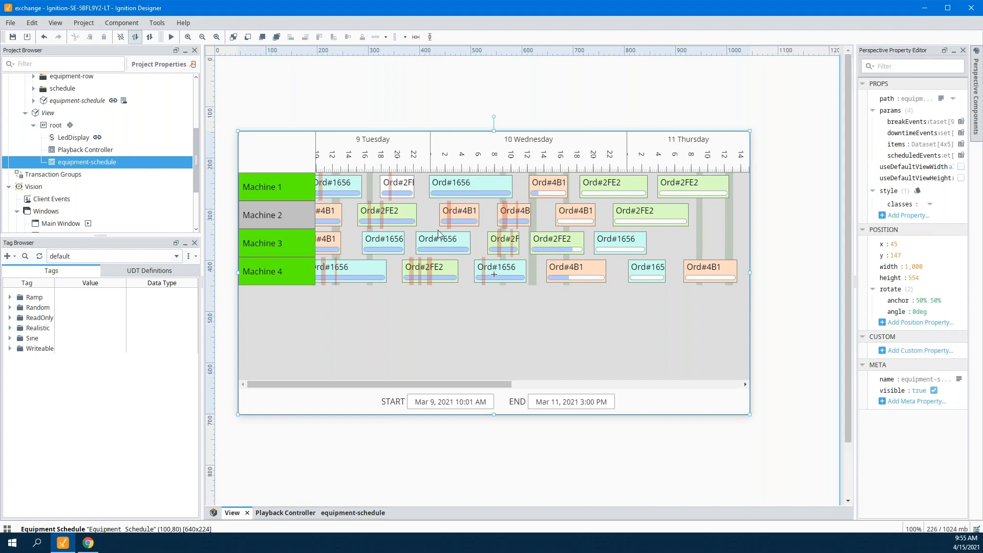
mouse_move(617, 218)
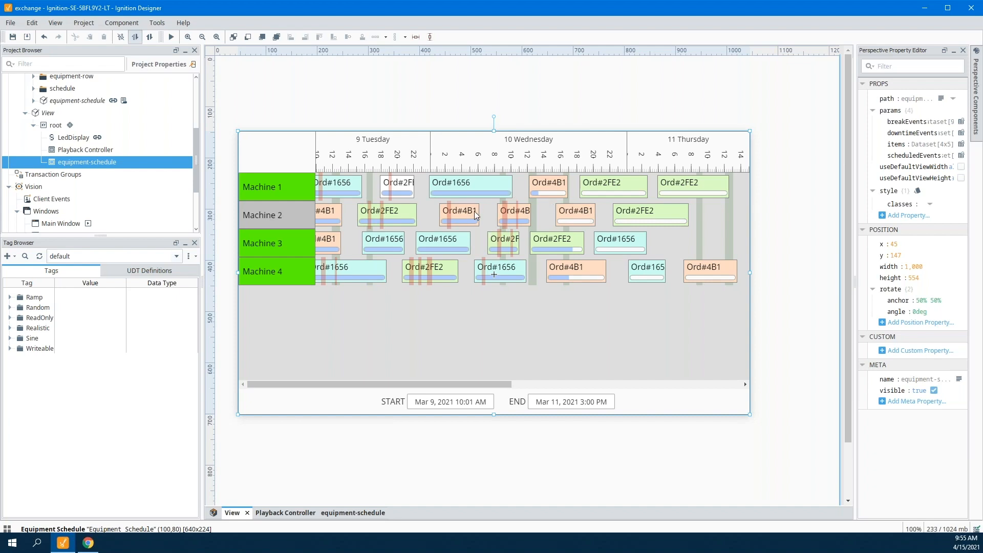
mouse_move(539, 197)
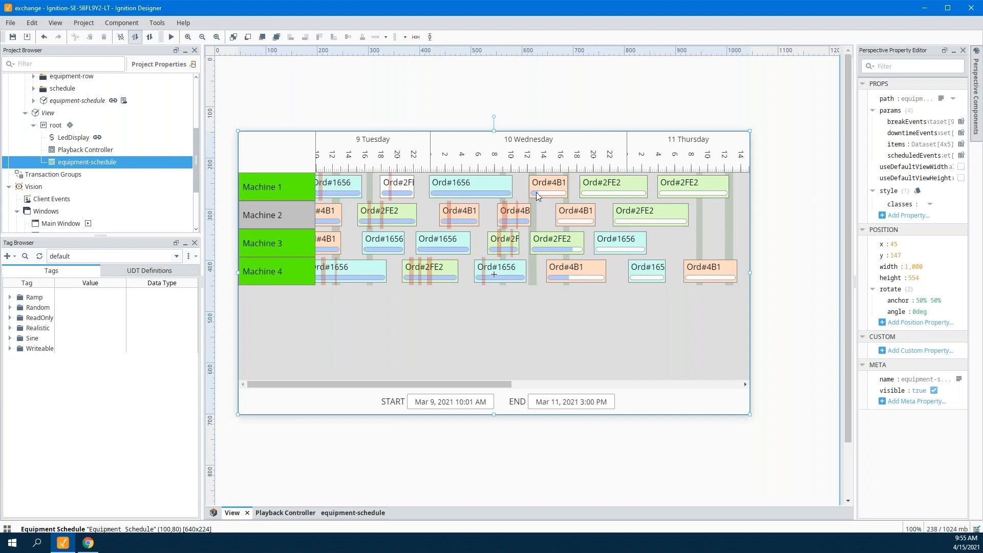
mouse_move(526, 238)
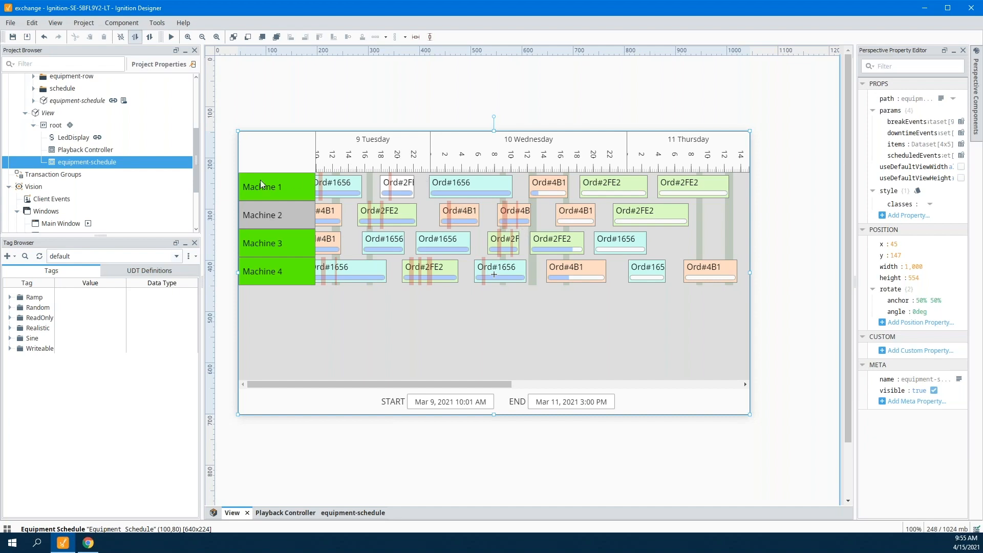
mouse_move(285, 188)
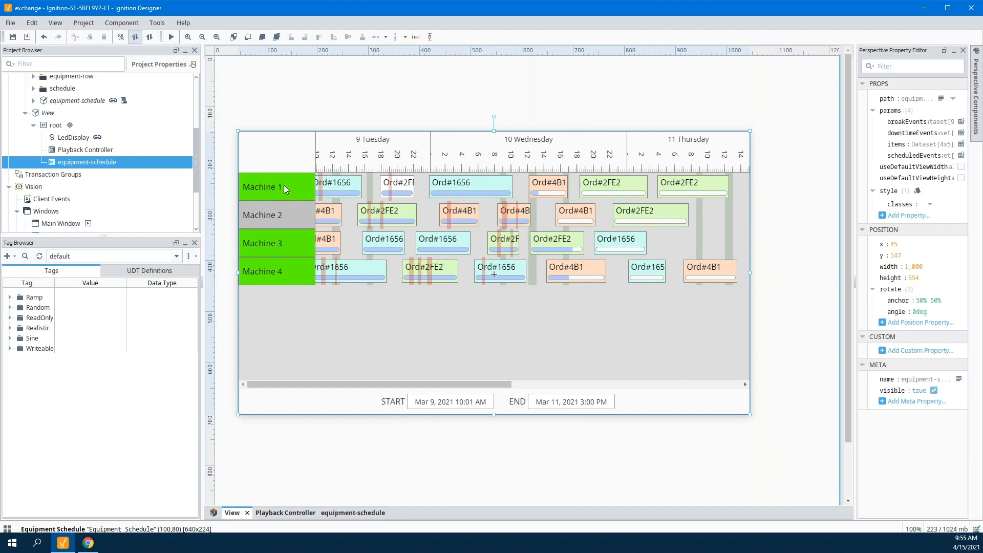
mouse_move(272, 233)
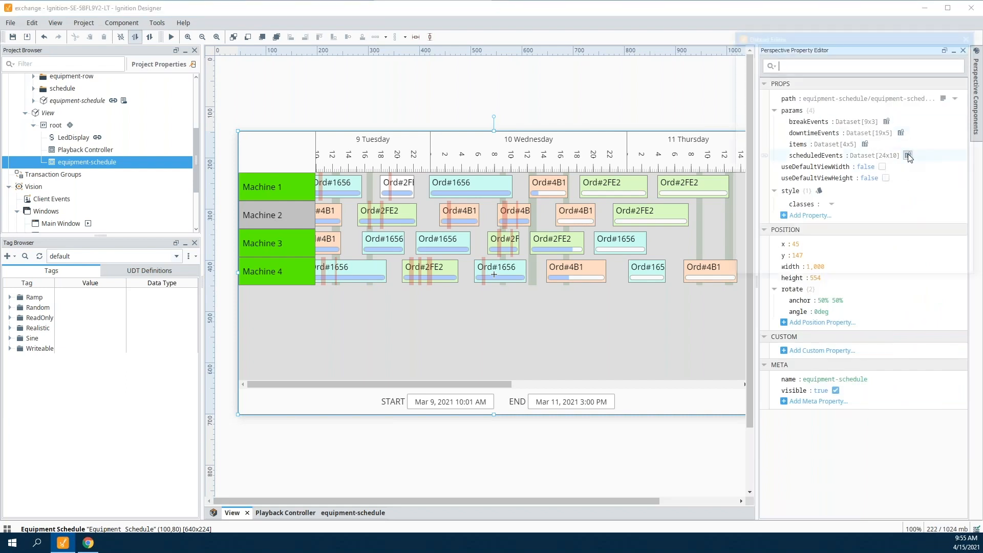
left_click(909, 156)
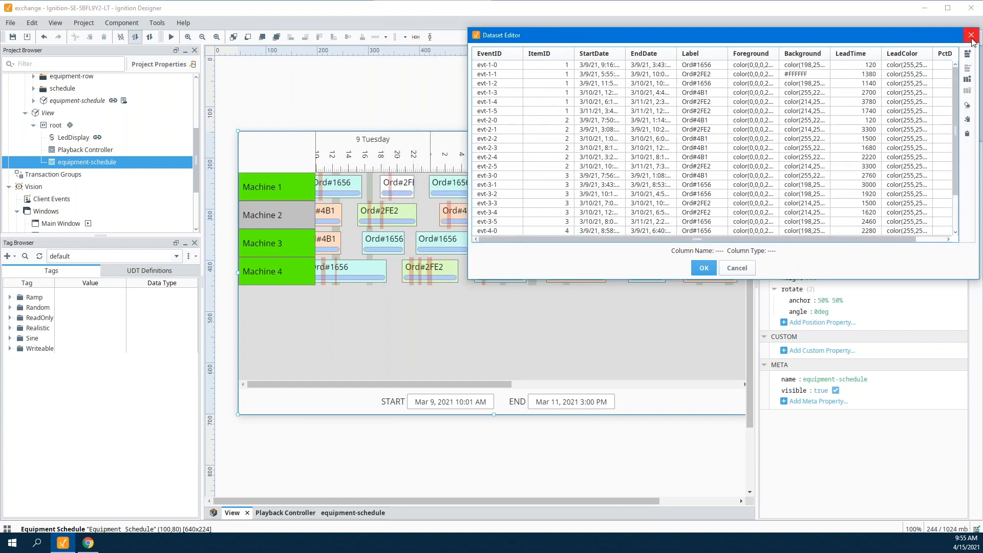
left_click(972, 34)
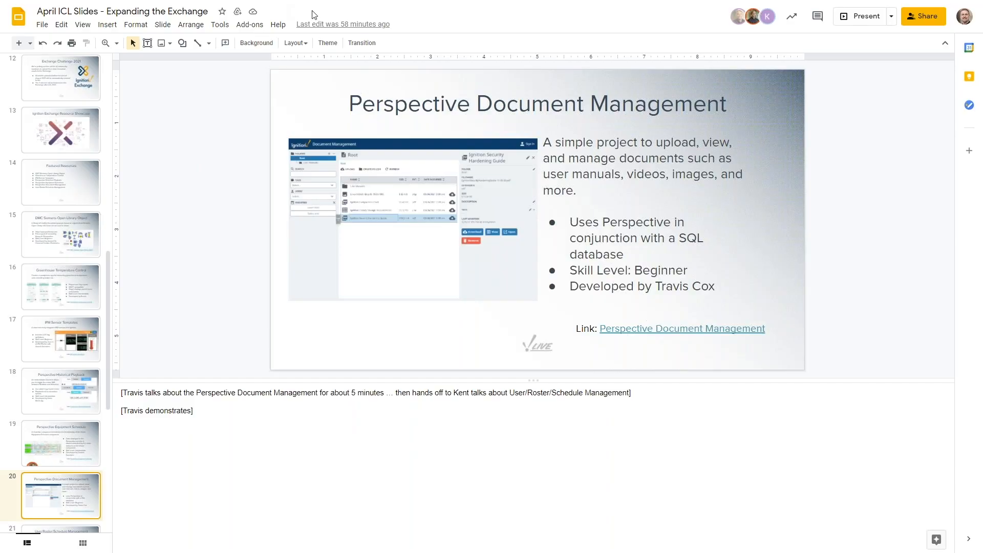
- Switch to the Document Management app showing four files at Root
left_click(682, 327)
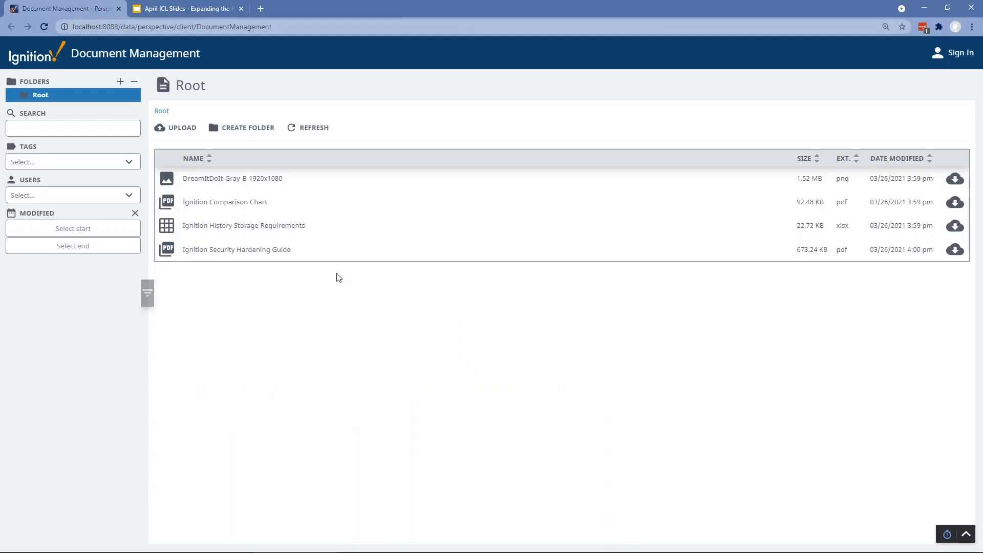
mouse_move(80, 105)
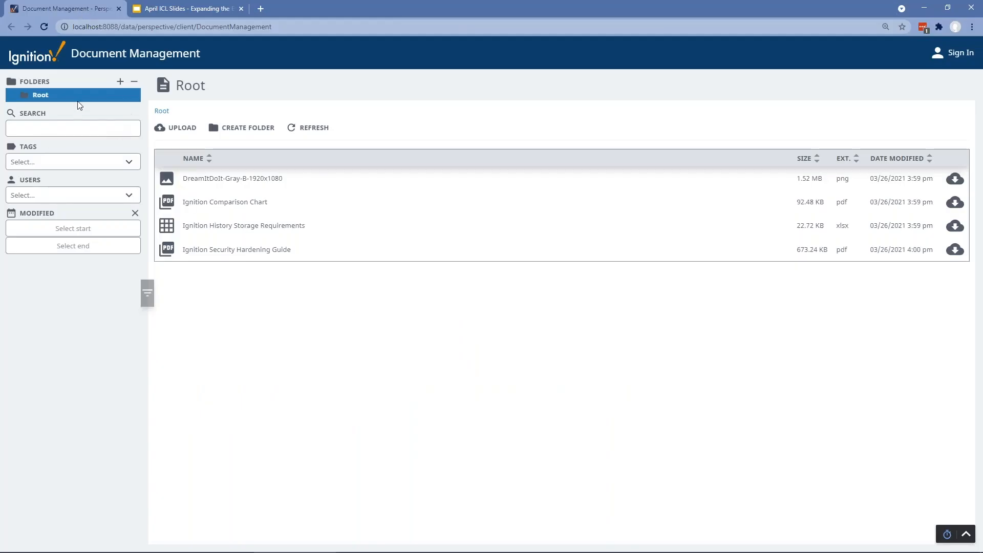
- Create a new folder named 'Documents'
type("D")
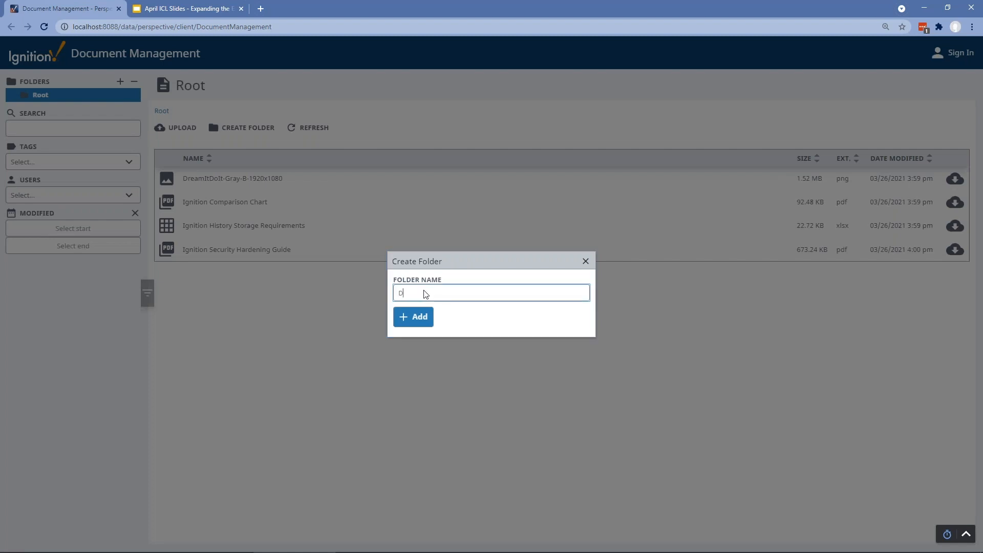
type("ocume")
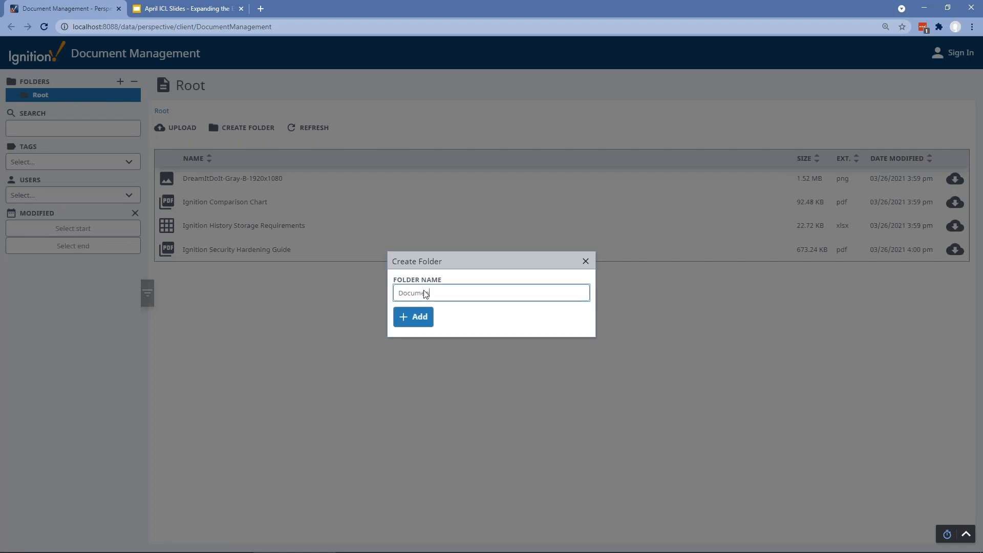
left_click(413, 317)
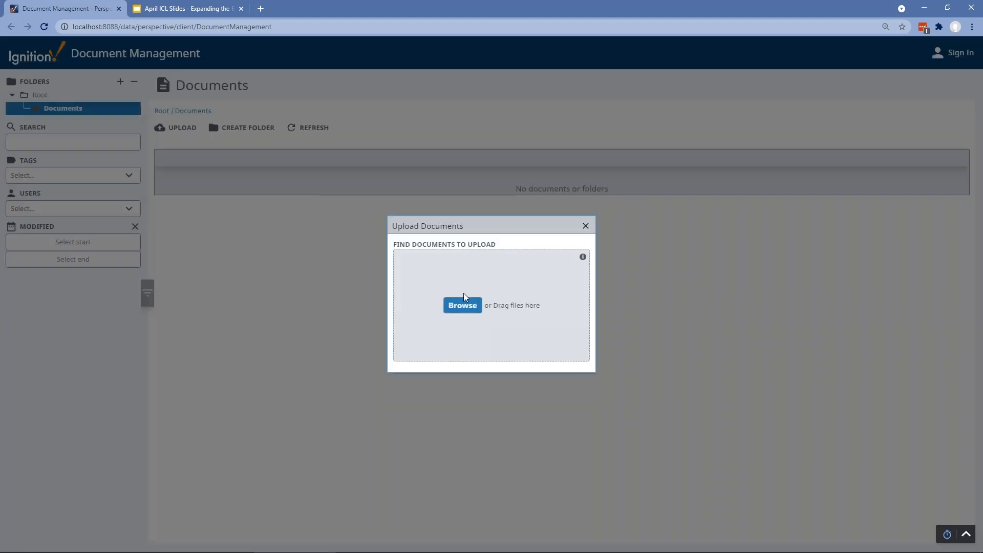
- Upload the inductive-automation-logo image and two PDF guides, then view the logo's details
left_click(463, 304)
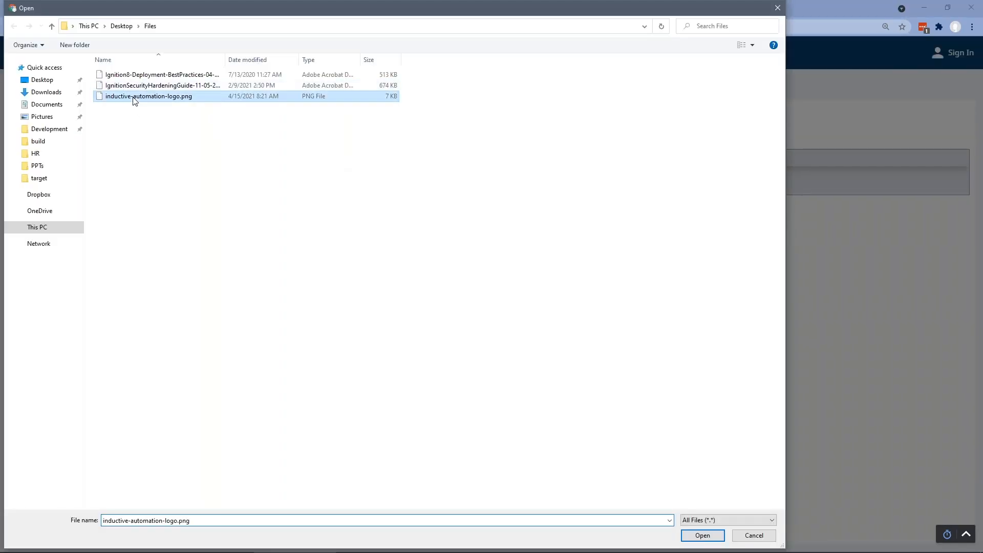
left_click(701, 535)
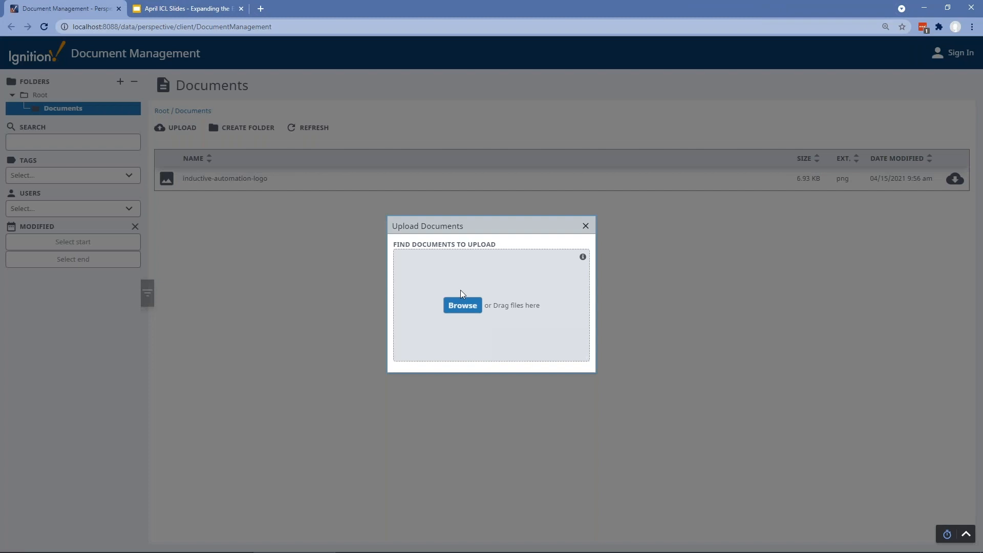
left_click(463, 305)
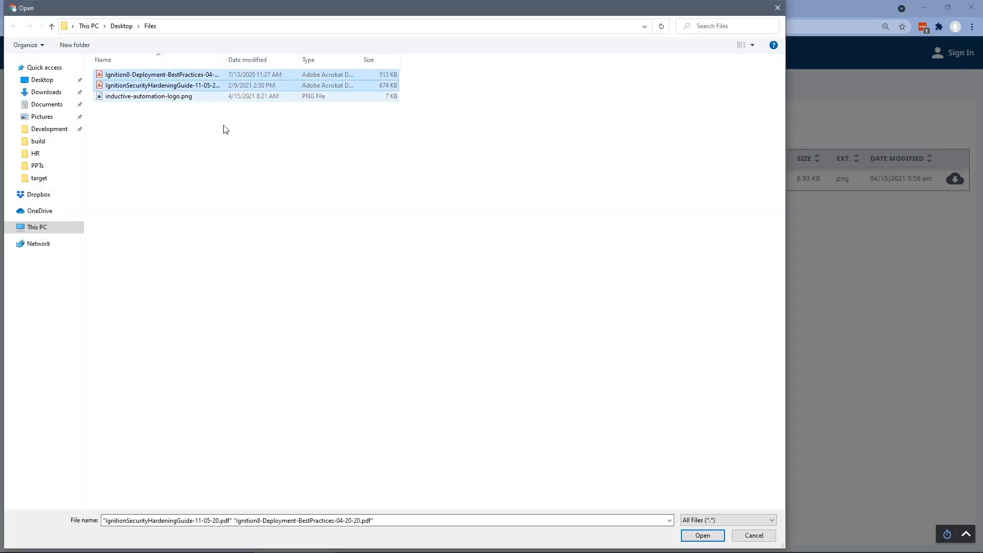
left_click(702, 535)
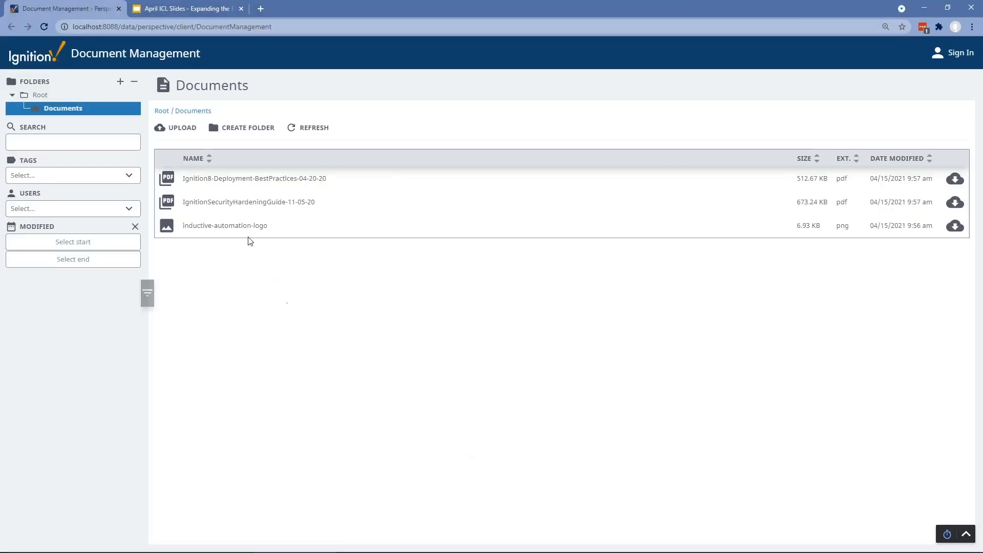
left_click(224, 225)
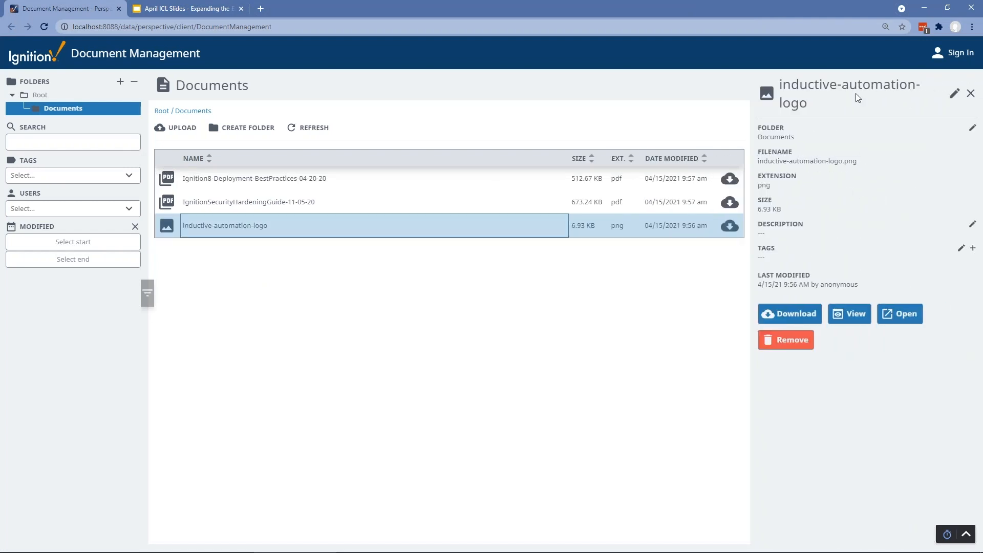
- Add the tag Tag1 to the inductive-automation-logo image
left_click(954, 92)
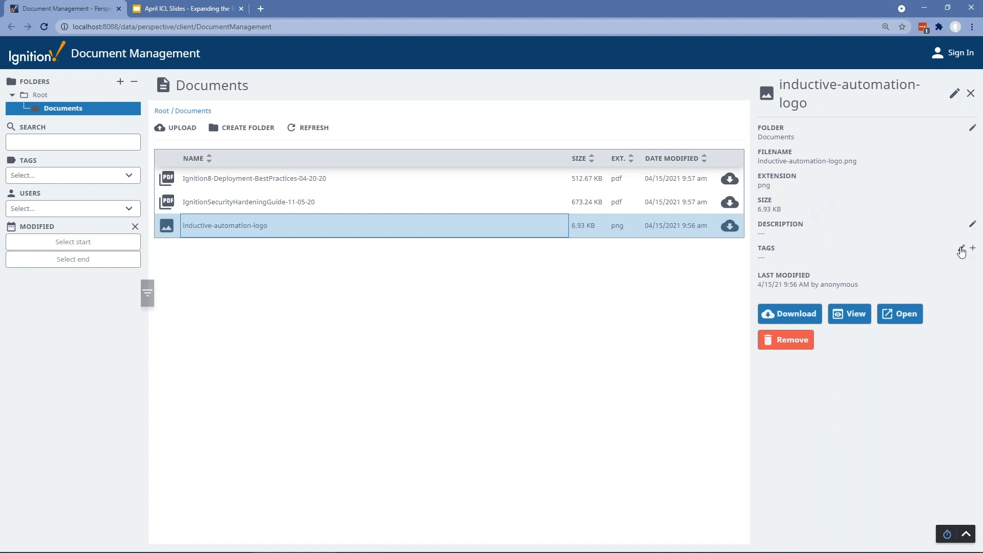
left_click(973, 249)
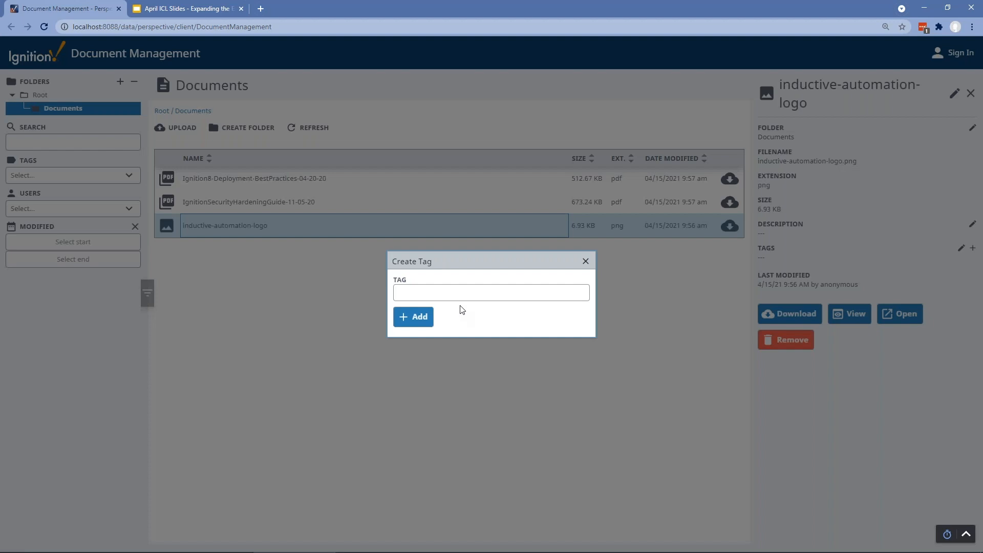
type("Tag1")
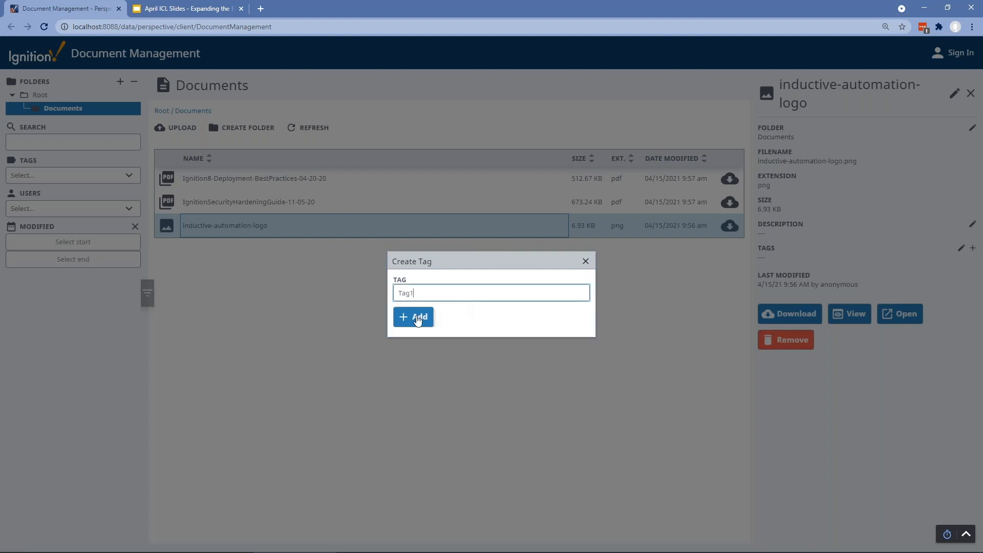
left_click(413, 317)
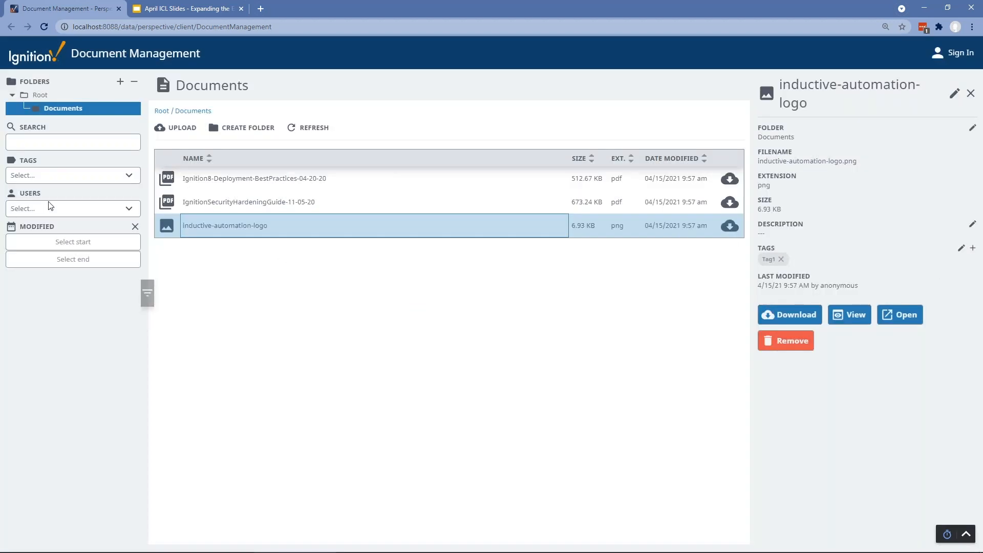
- Preview the IgnitionSecurityHardeningGuide-11-05-20 PDF, close it, and browse the Root folder
left_click(73, 175)
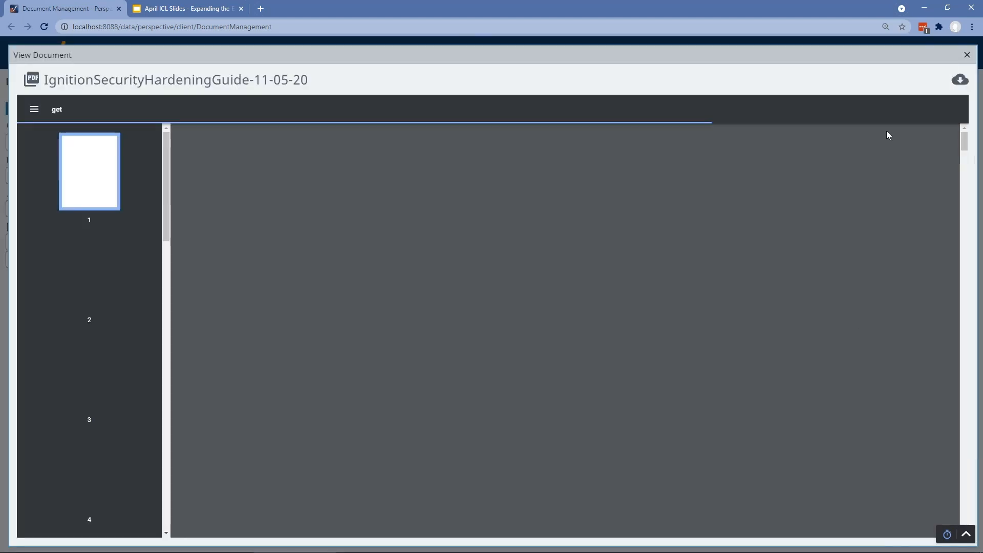
left_click(967, 55)
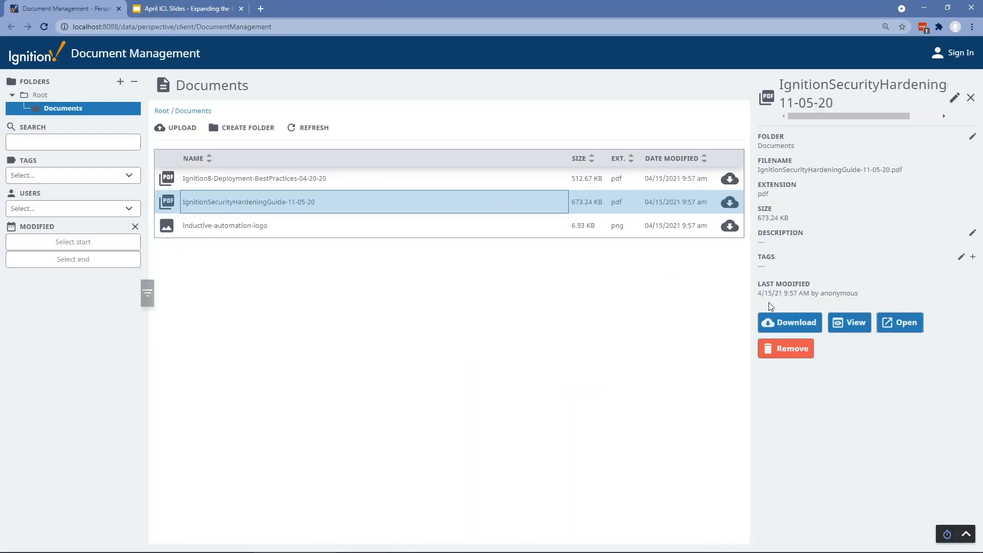
mouse_move(3, 100)
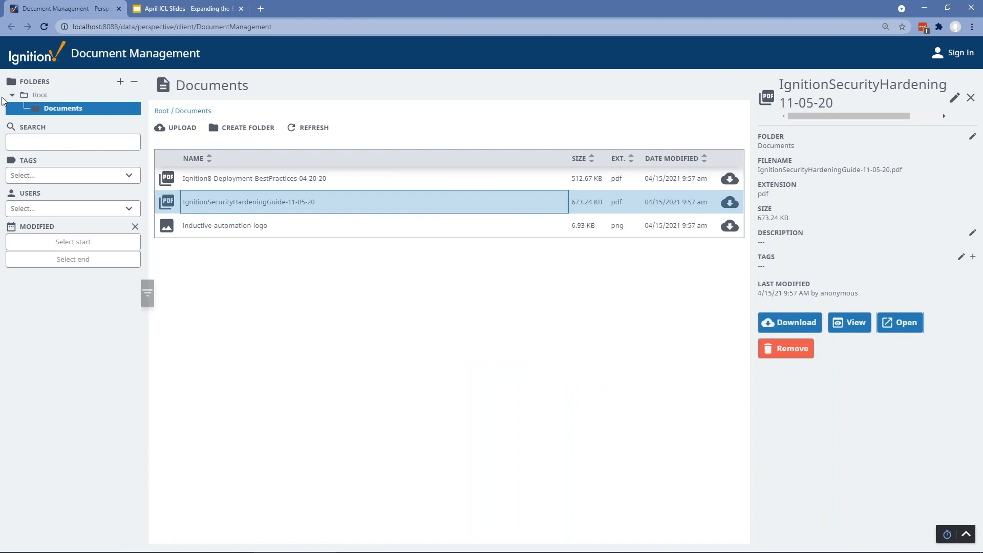
left_click(40, 95)
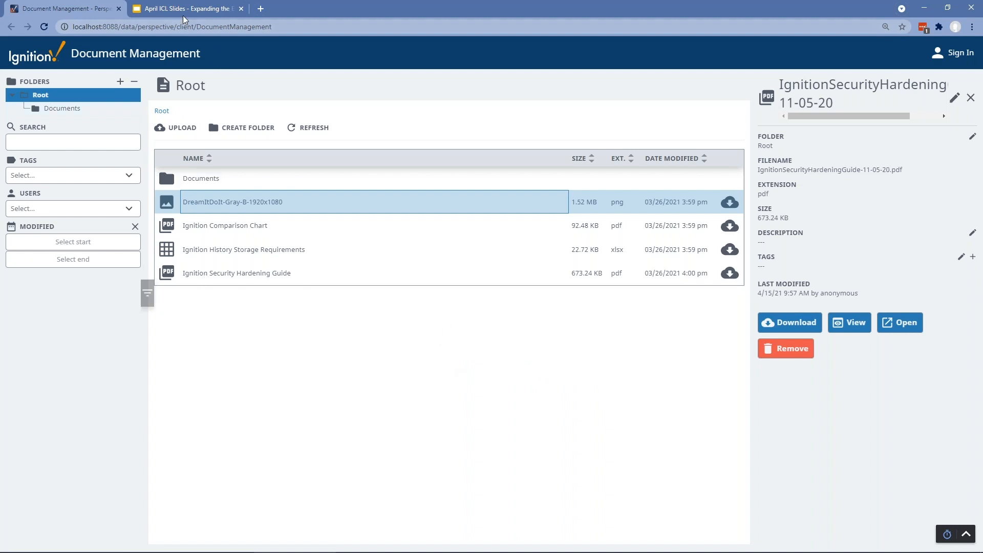
- Switch to the April ICL Slides tab with the Document Management slide
left_click(185, 8)
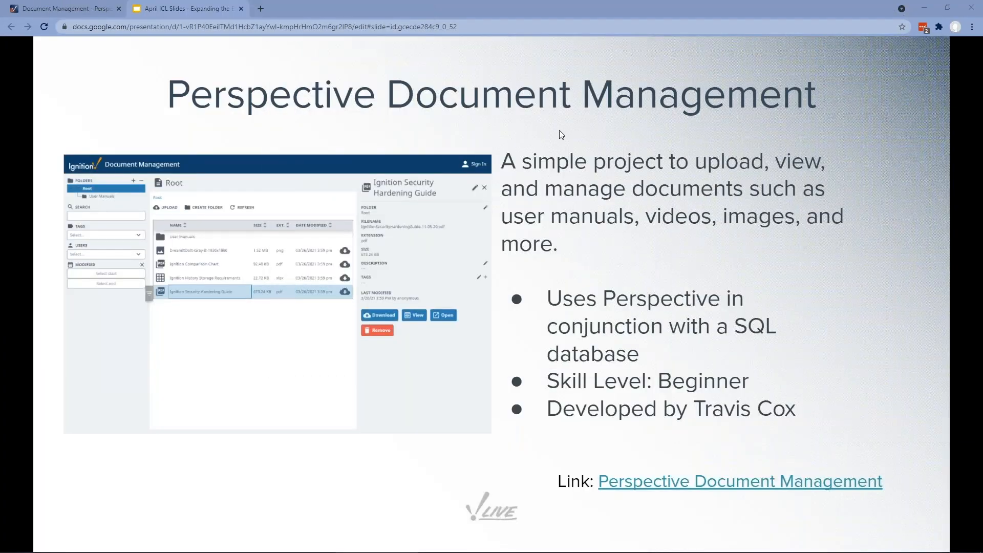
left_click(976, 26)
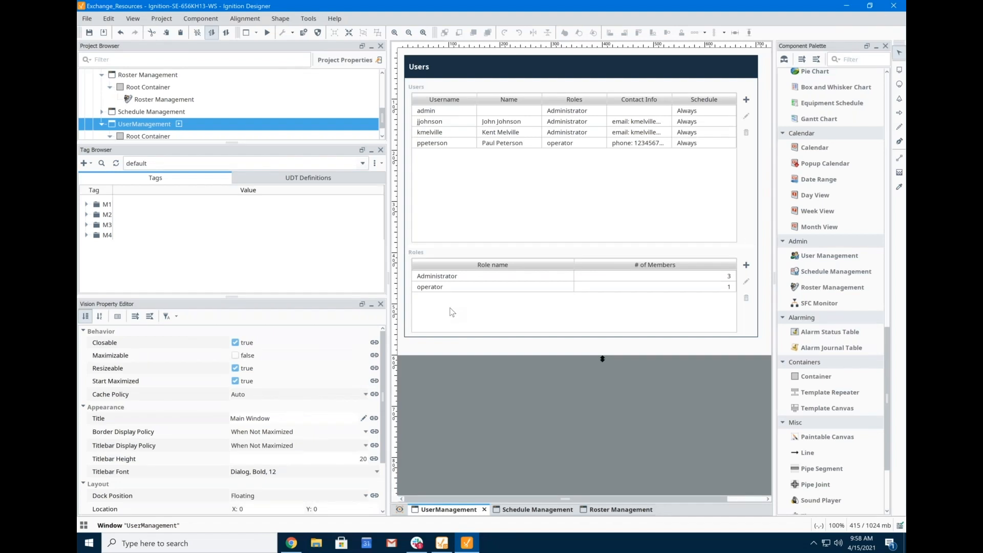
mouse_move(450, 313)
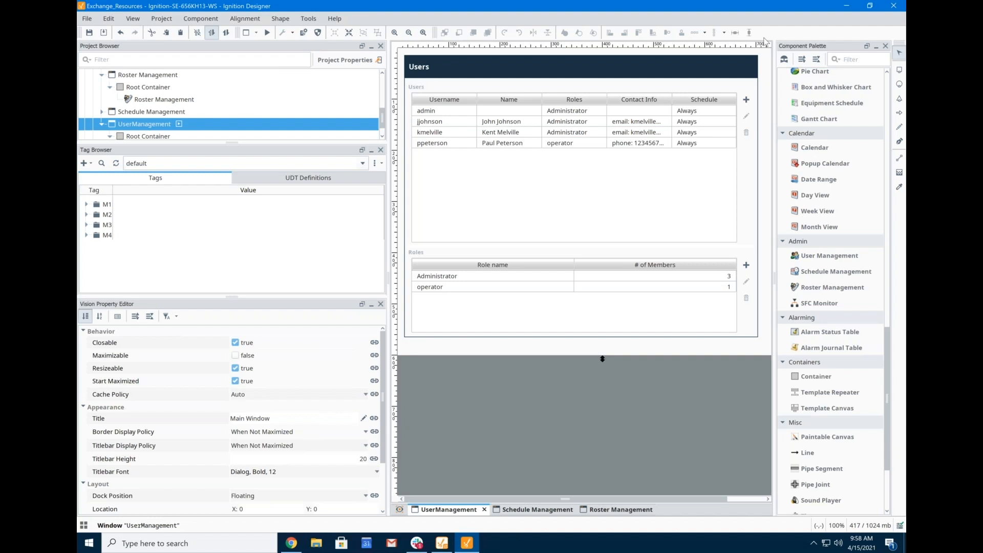
mouse_move(809, 270)
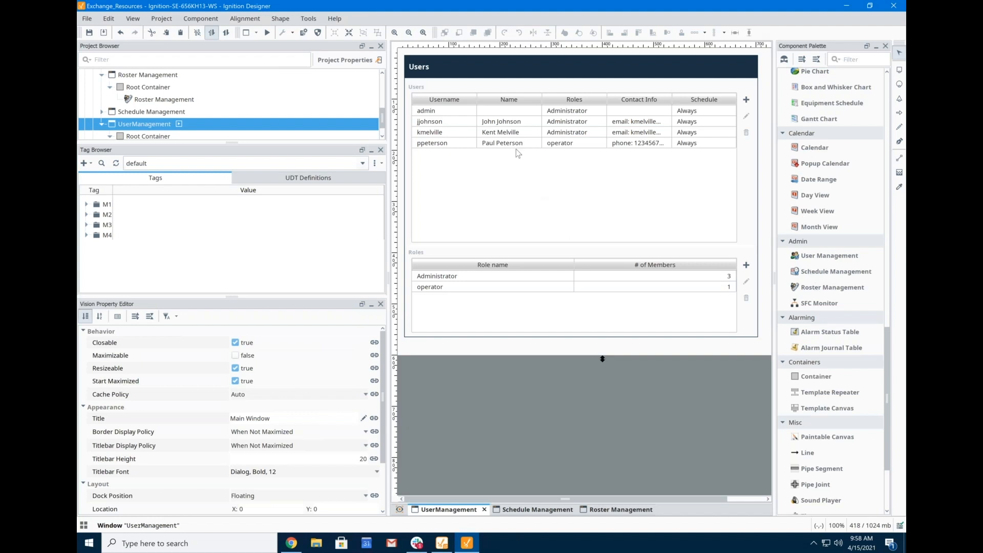
- View the Schedules window with holidays, then the three on-call rosters
left_click(527, 509)
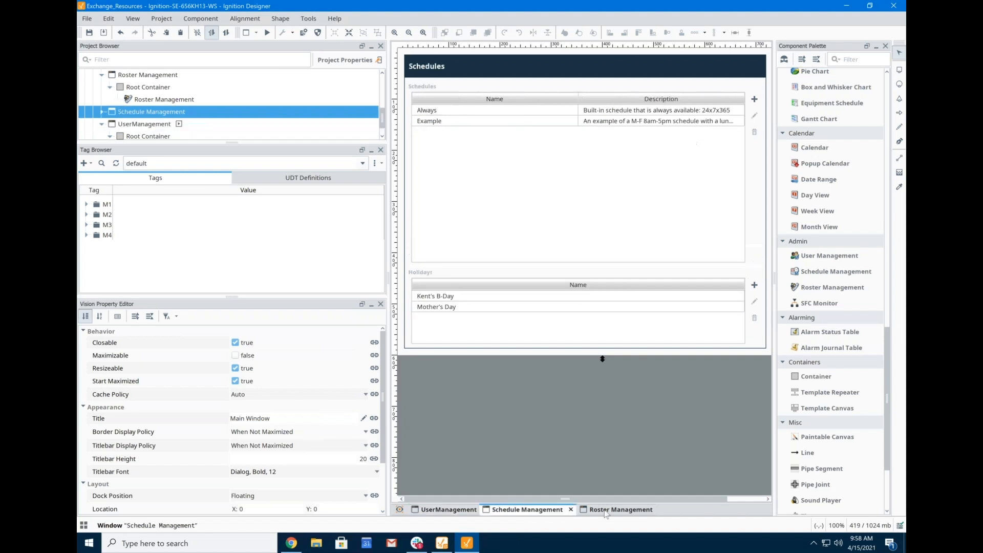
left_click(609, 510)
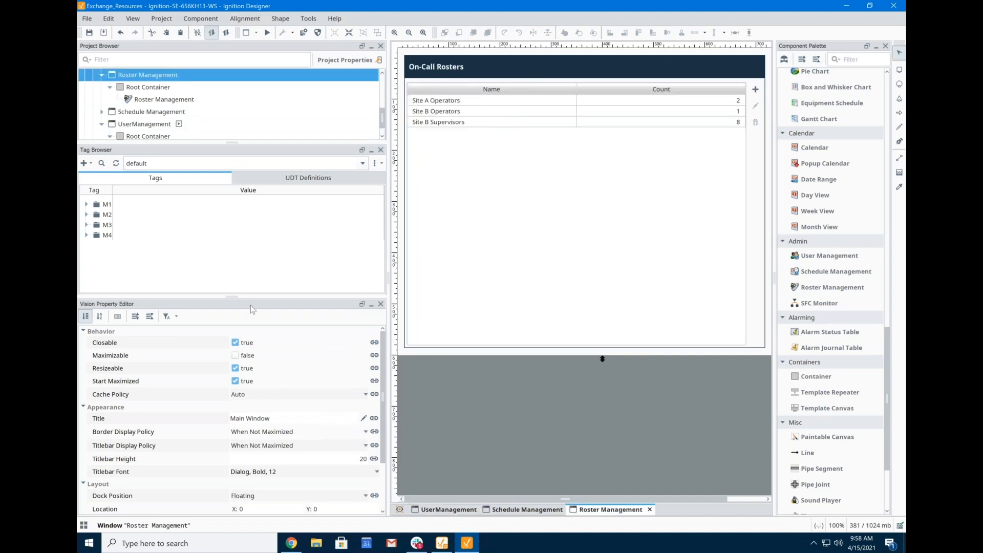
mouse_move(241, 249)
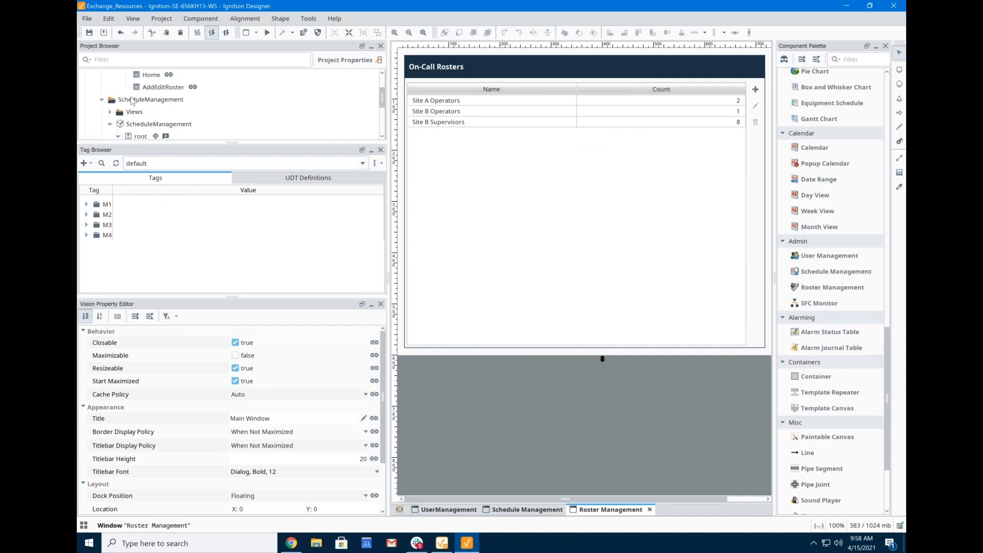
- Cycle through the ScheduleManagement, UserManagement and RosterManagement view tabs, ending on UserManagement
left_click(346, 508)
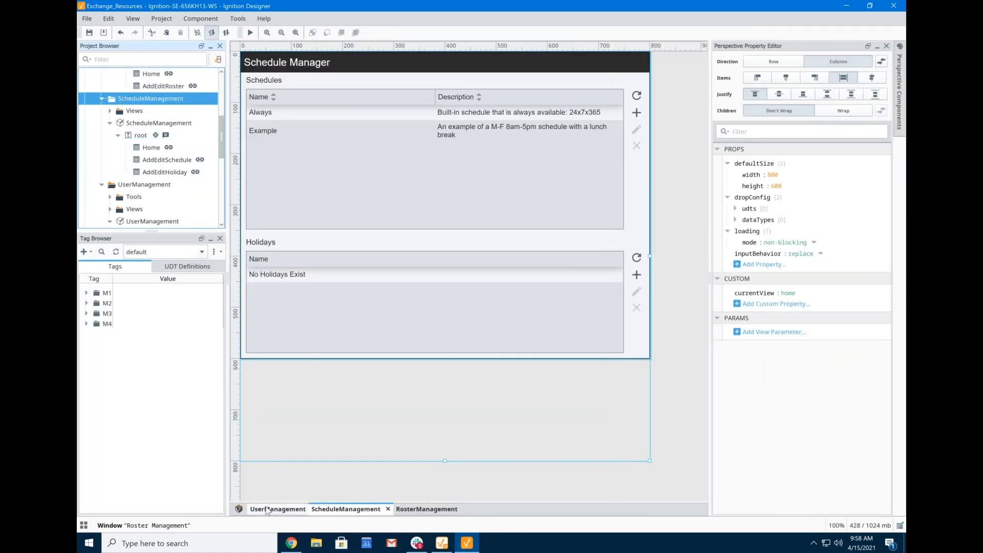
left_click(277, 508)
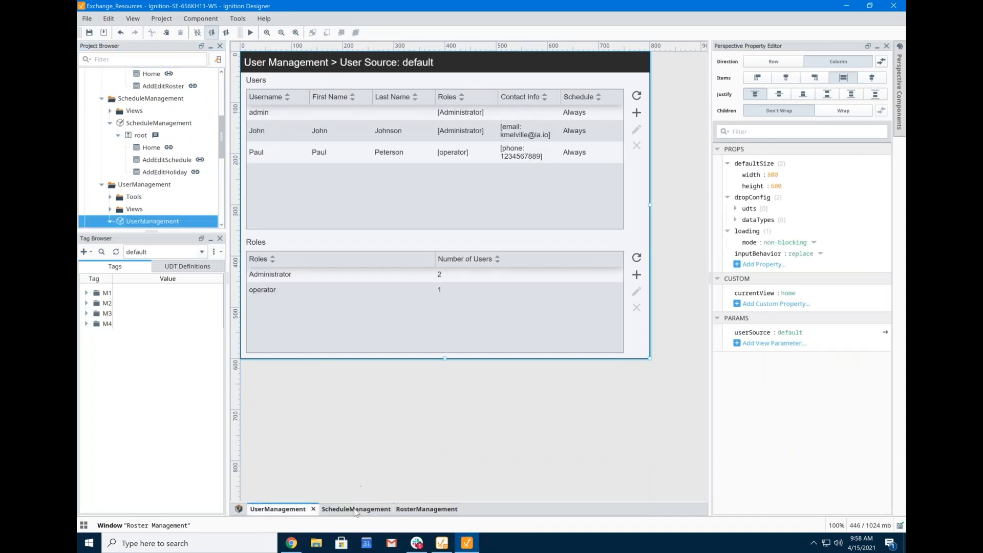
left_click(346, 509)
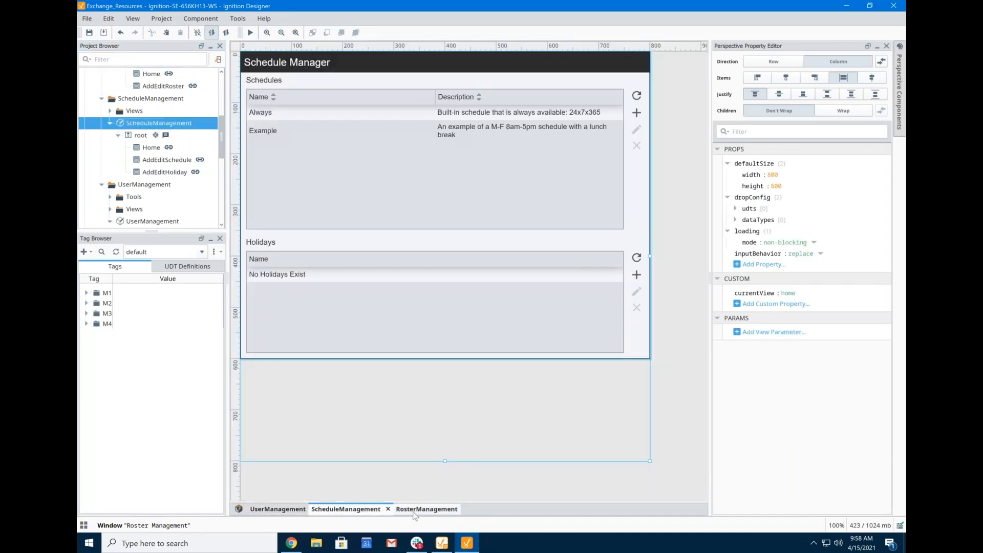
left_click(426, 509)
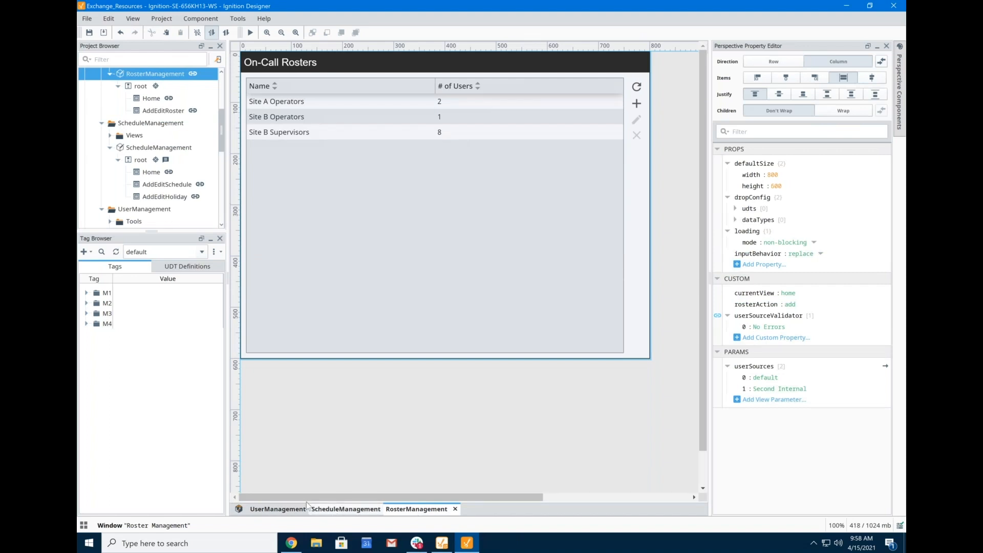
left_click(277, 508)
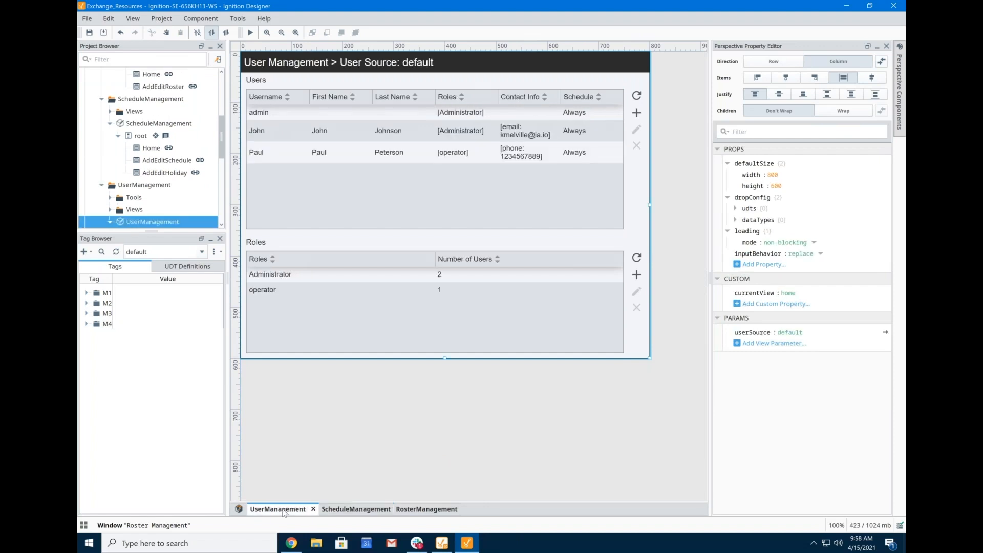
mouse_move(721, 45)
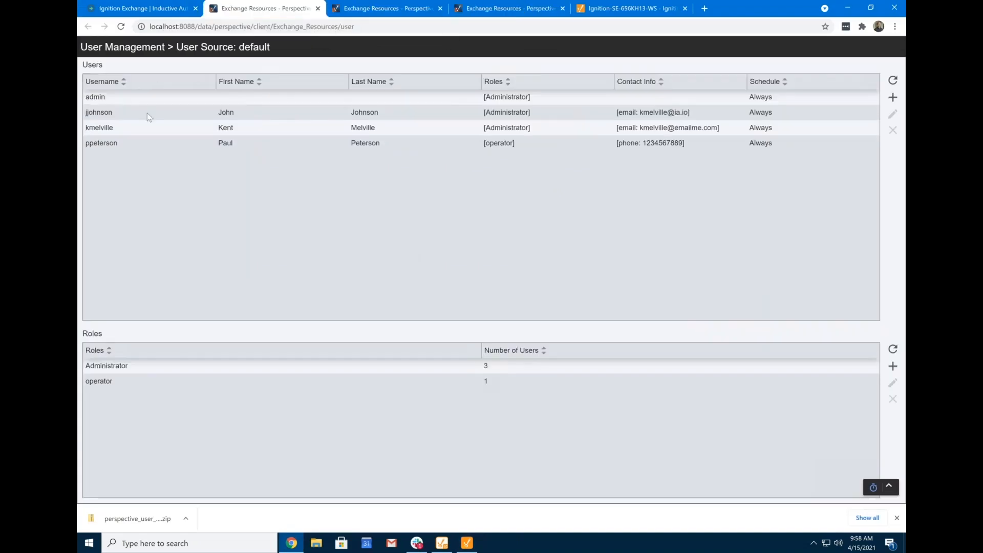
left_click(98, 128)
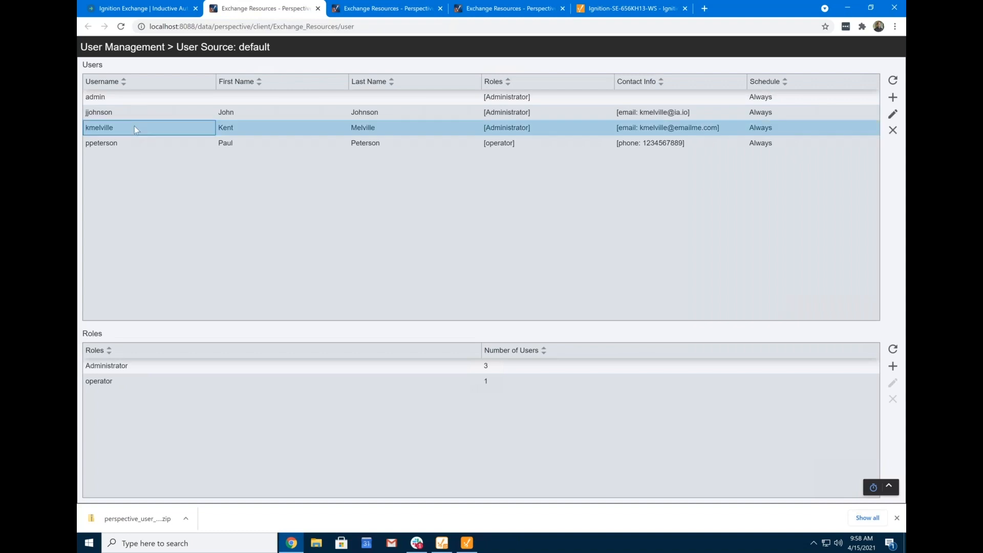
left_click(893, 113)
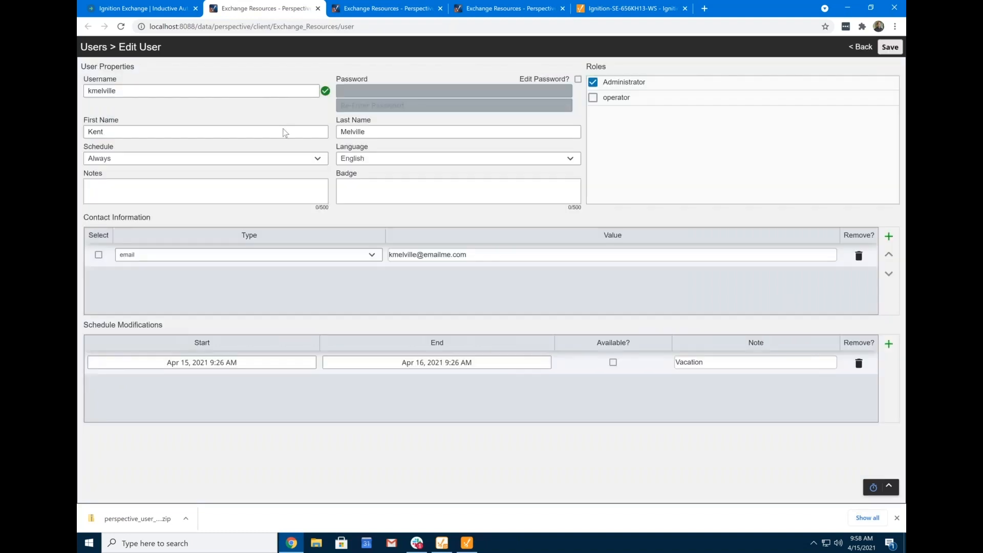
mouse_move(155, 283)
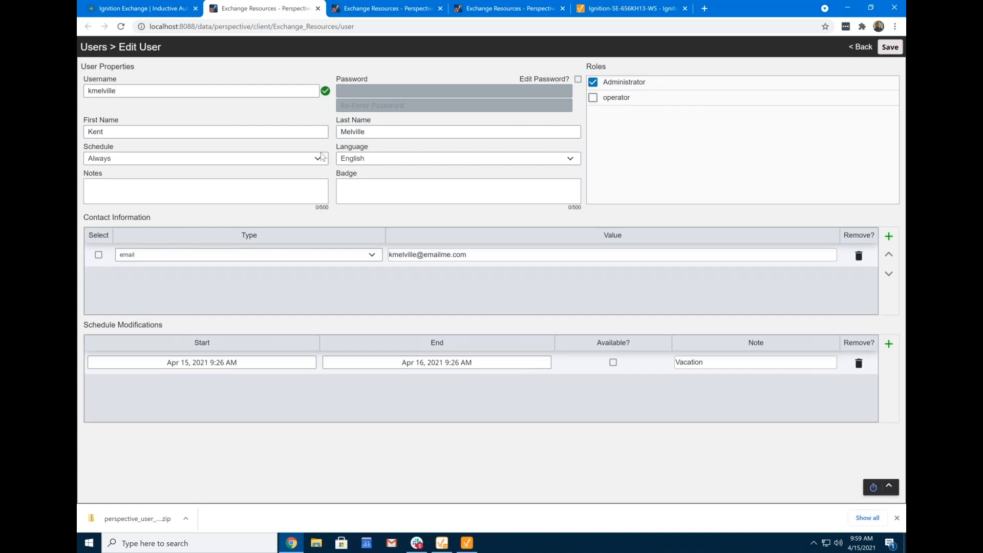
mouse_move(223, 56)
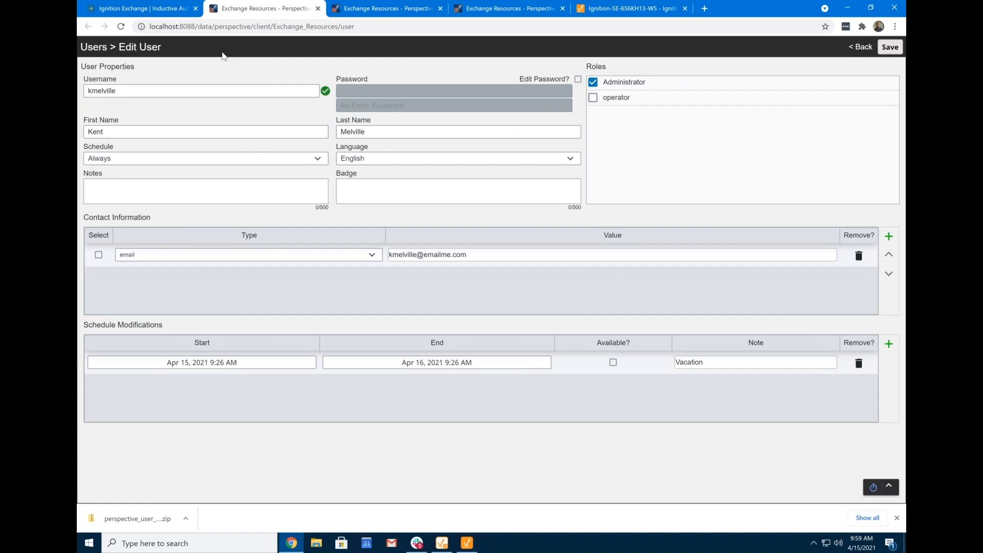